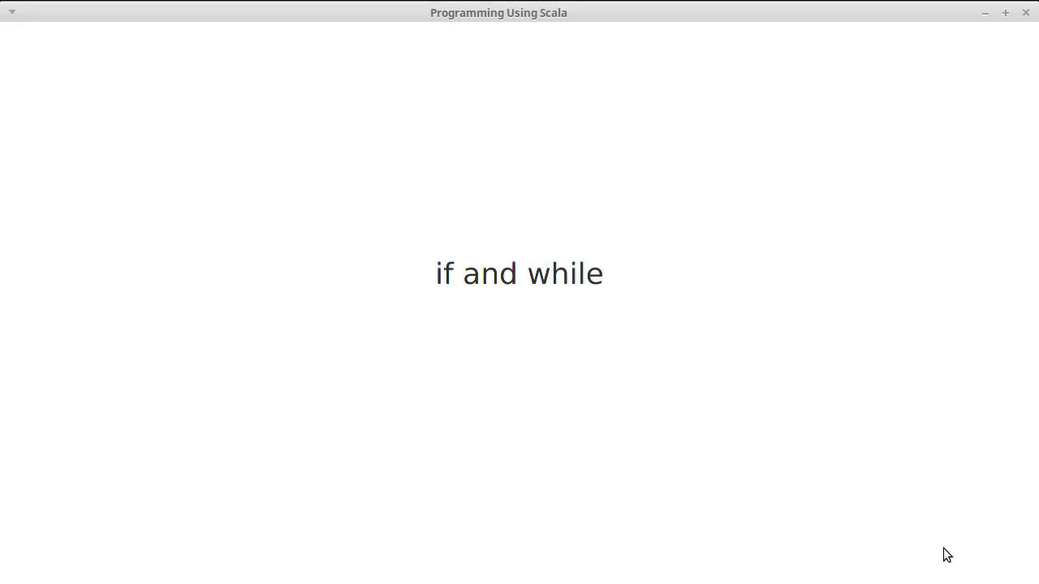
mouse_move(916, 271)
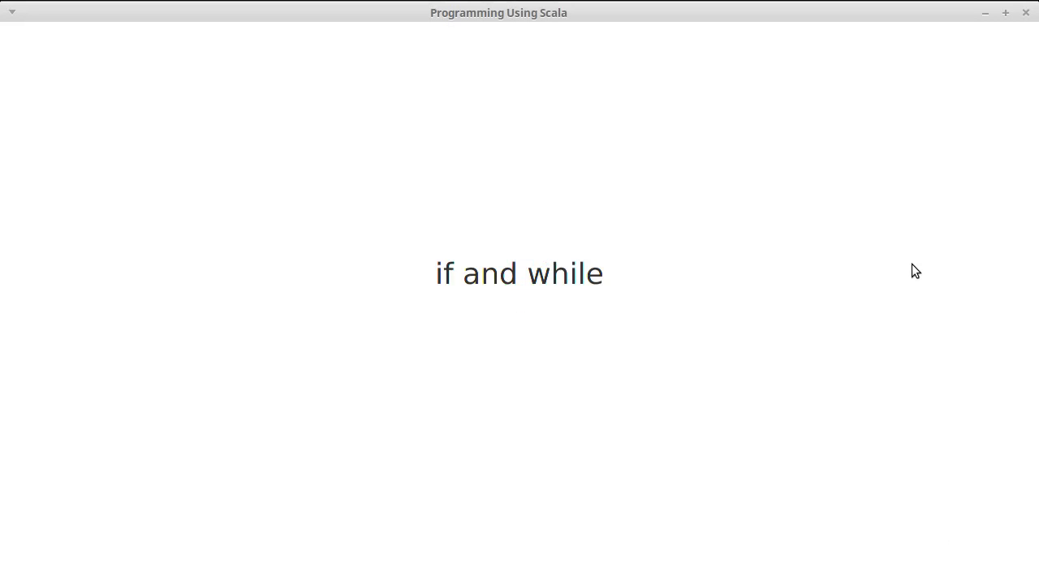
mouse_move(957, 72)
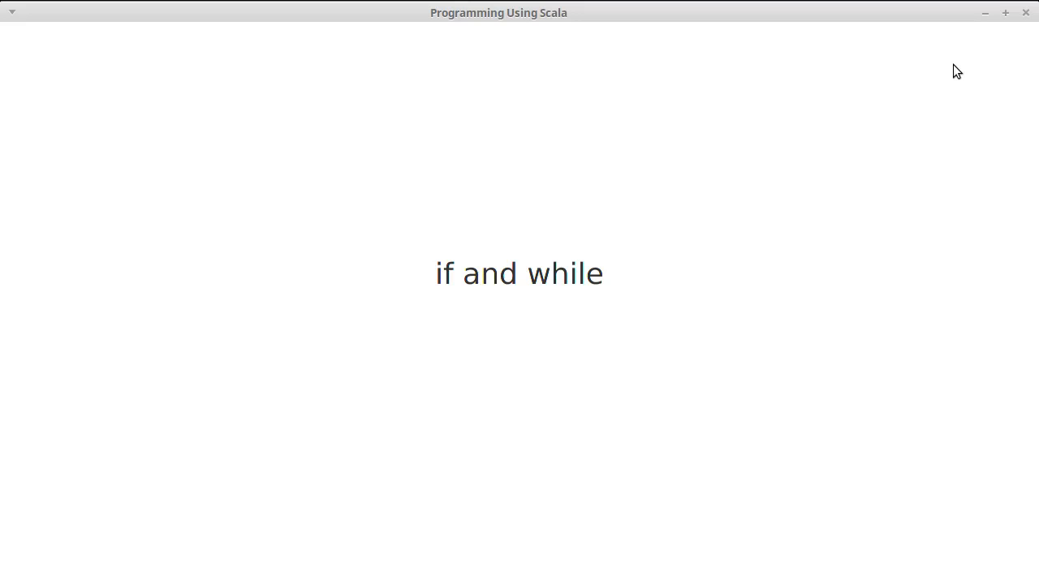
mouse_move(1026, 16)
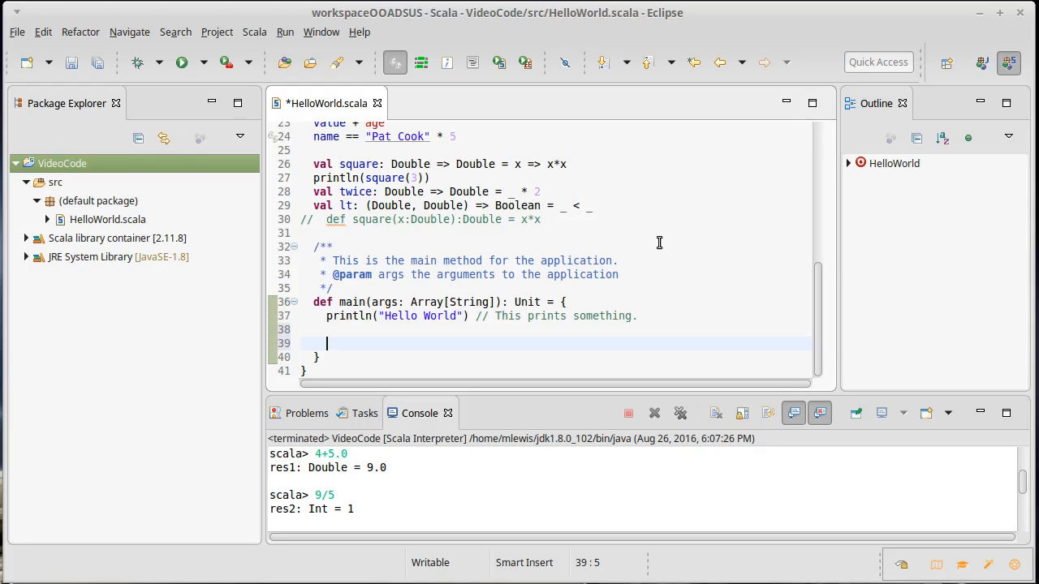
Write var i = 0 and while (i < 10) { println(i); i += 1 } in main.
type("while(")
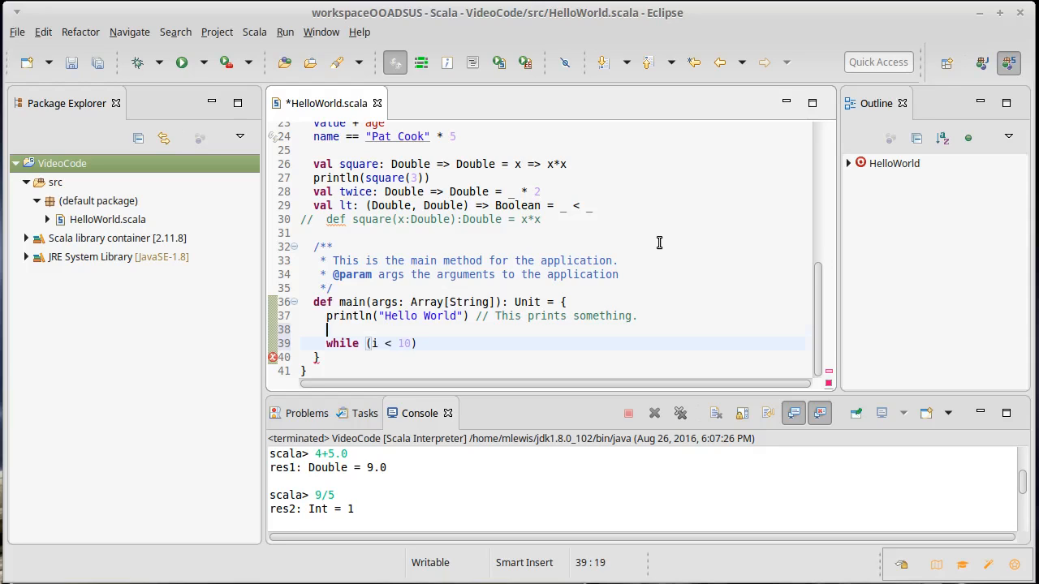
type("var")
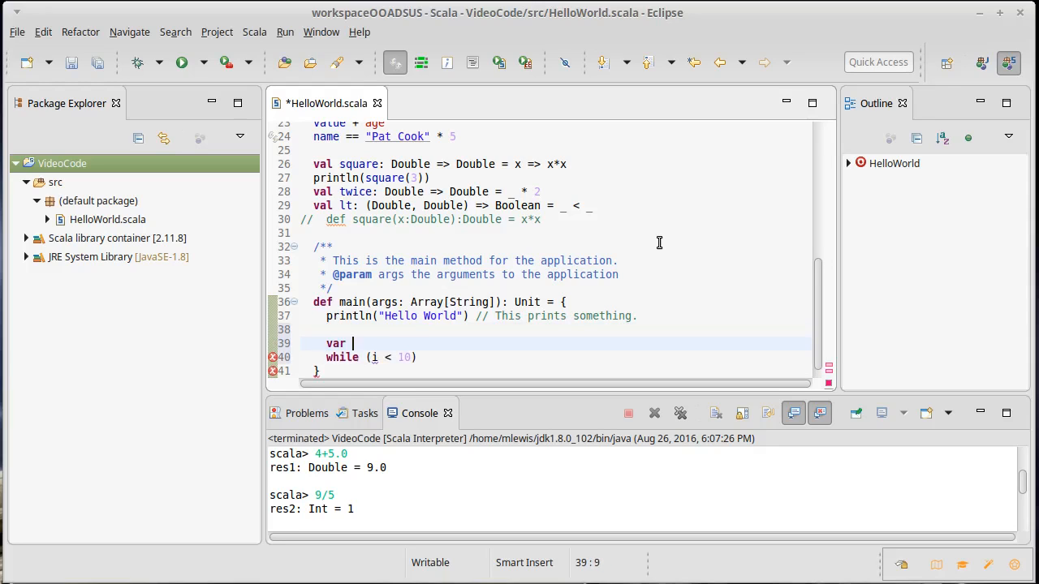
type("i = 0")
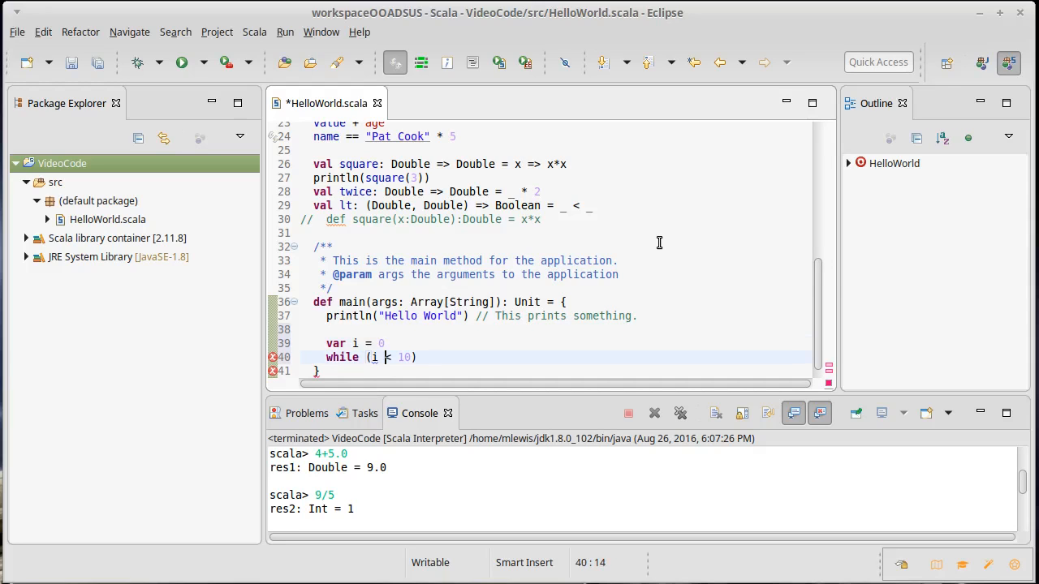
type("{")
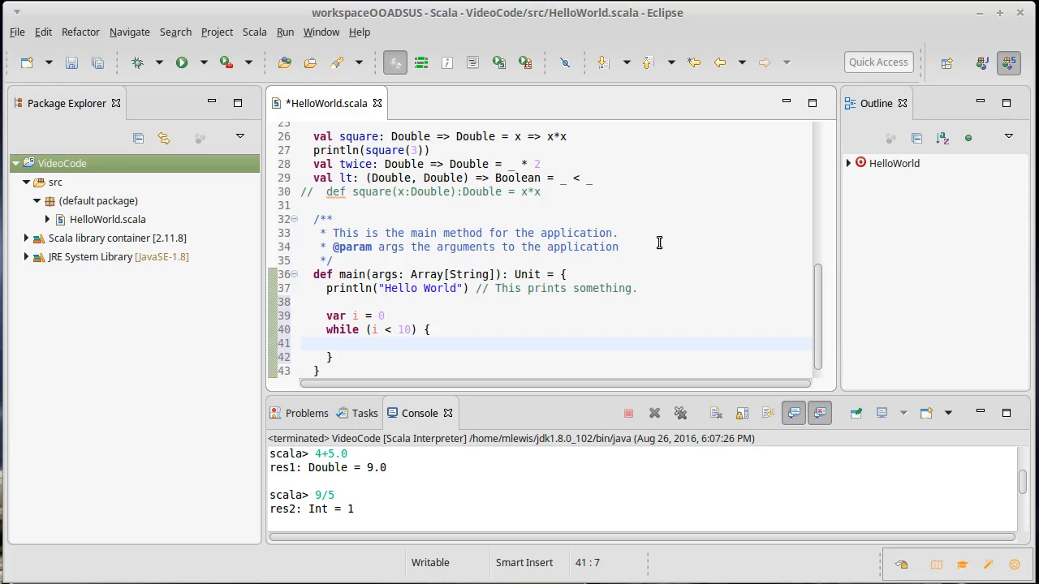
type("println(")
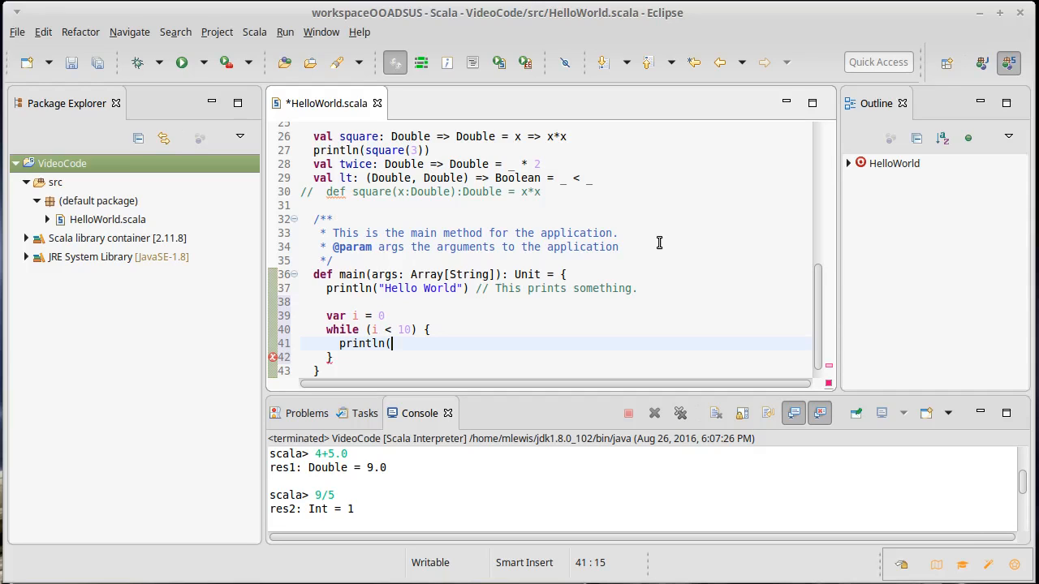
type("i")
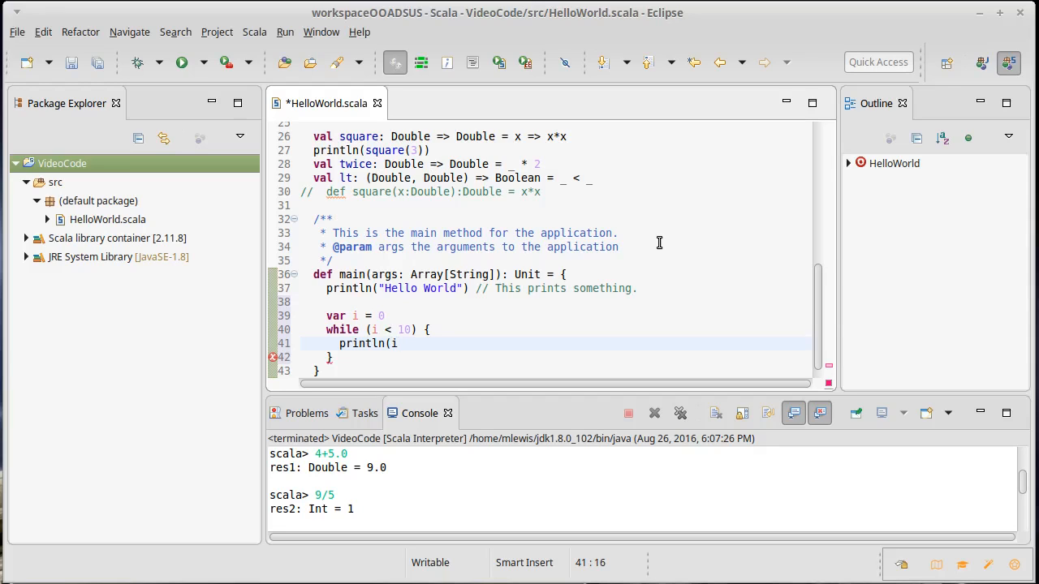
type("i +")
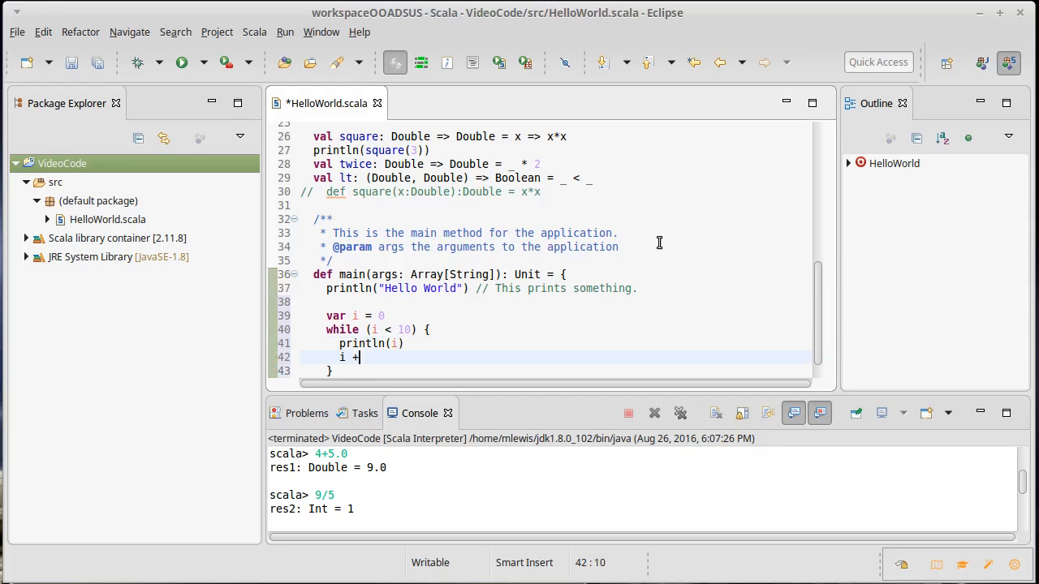
type("1")
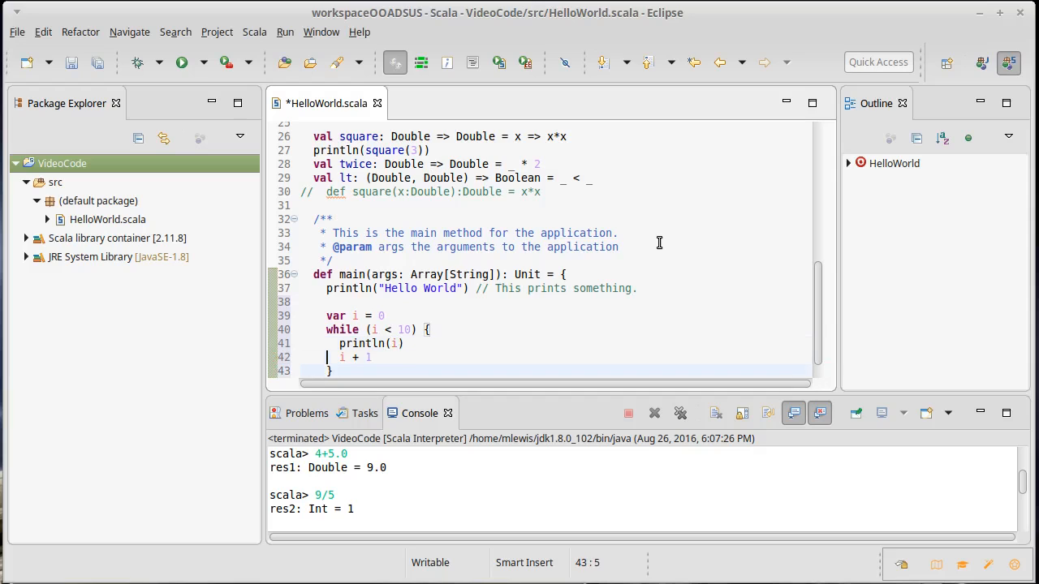
type("+=")
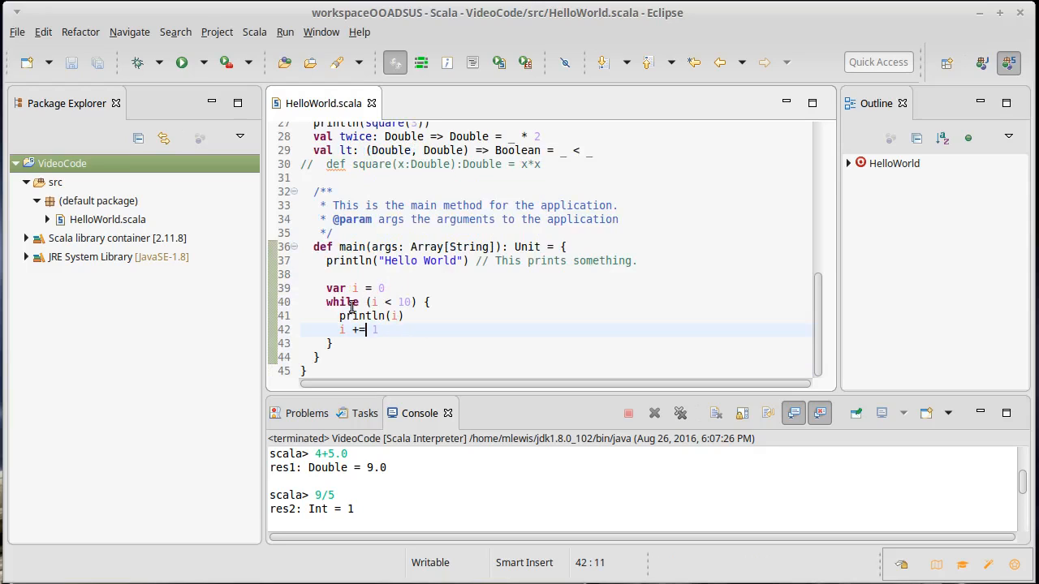
mouse_move(338, 323)
type("+")
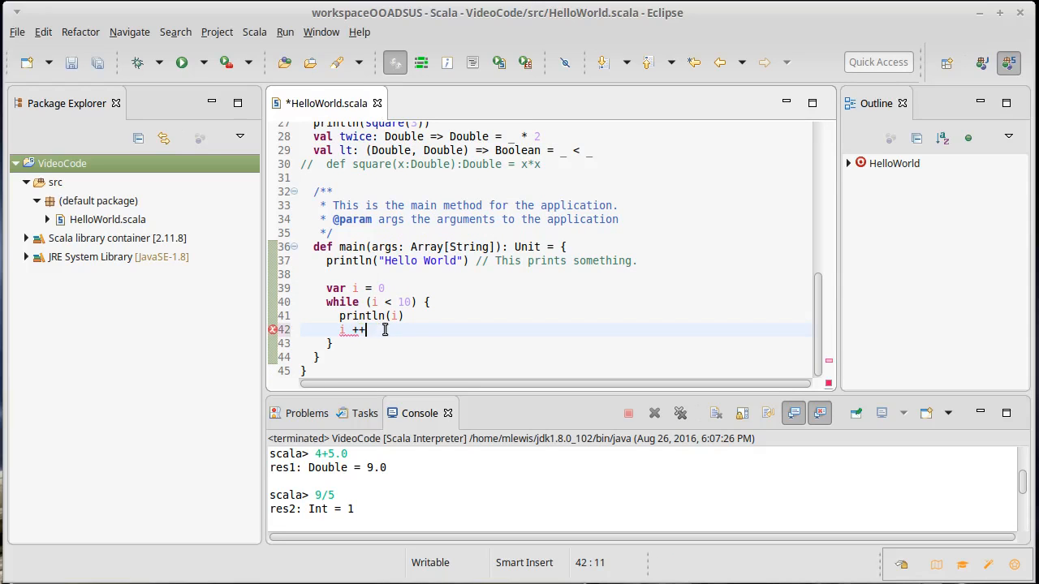
Keep the increment as i += 1 with comment // i = i+1, and run HelloWorld.
key("BackSpace")
type("= 1")
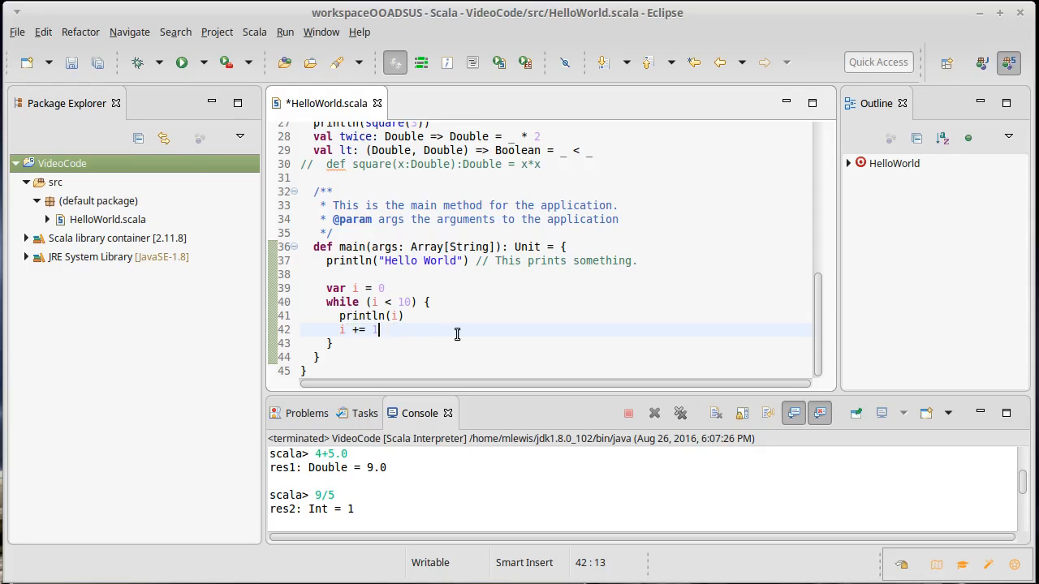
type("//")
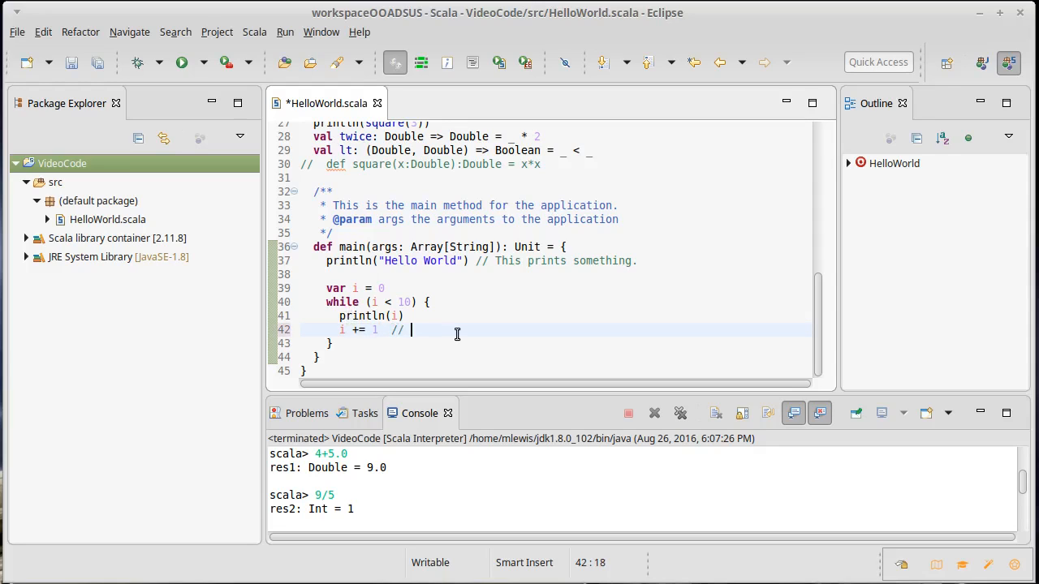
type("i = i+")
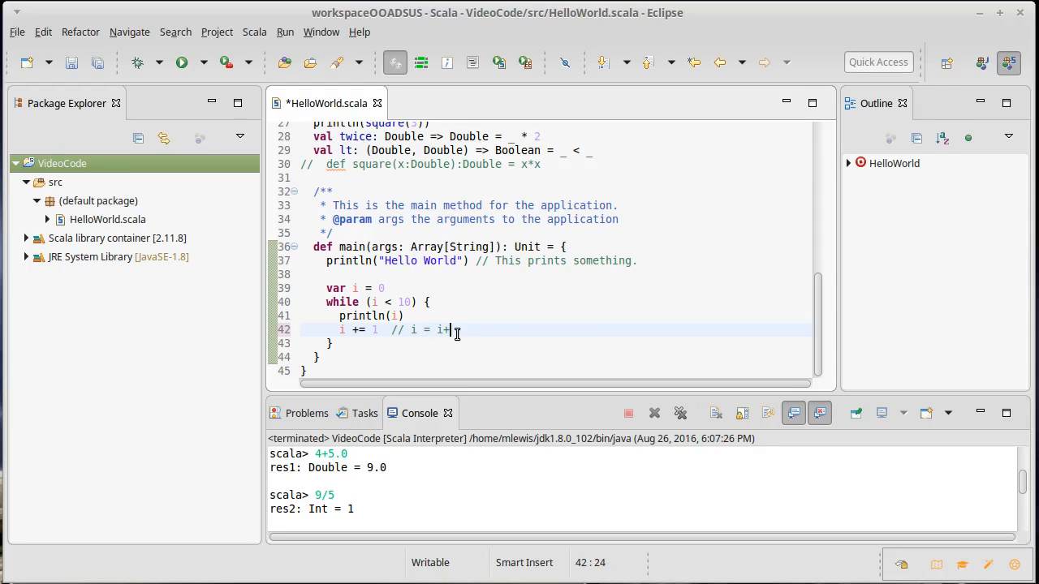
type("1")
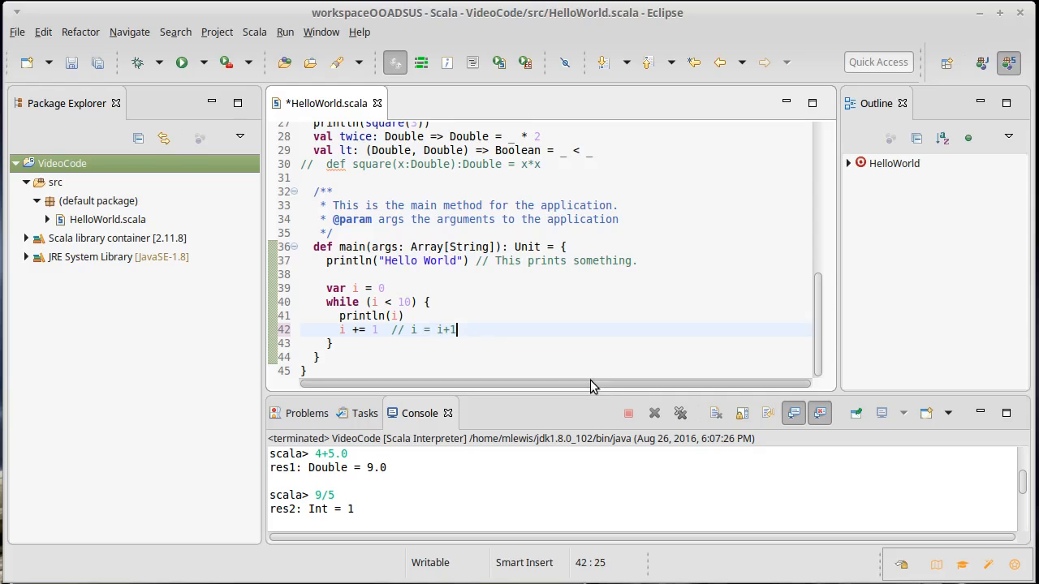
left_click(182, 63)
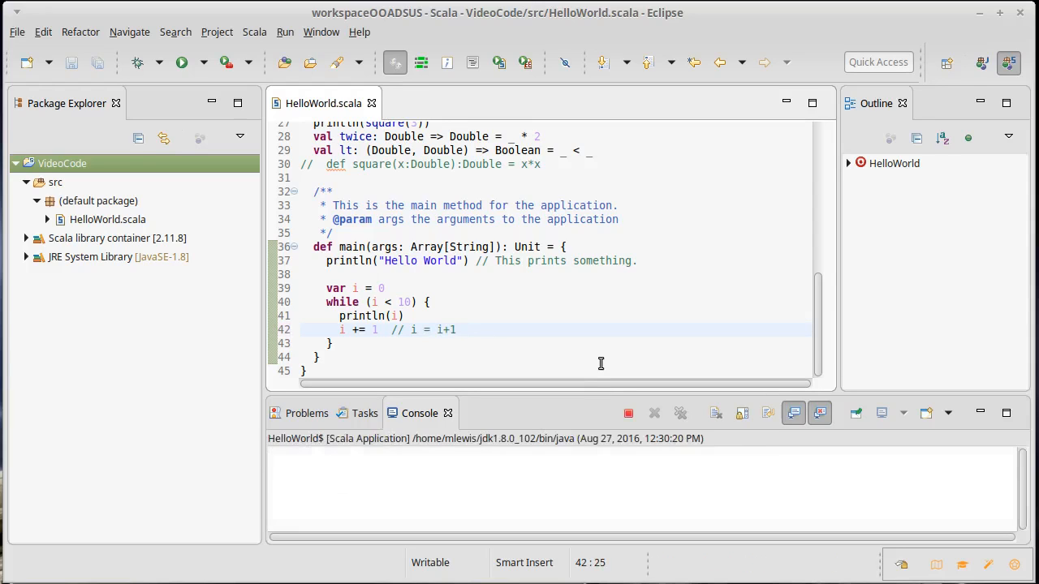
Let the run terminate and view numbers 0 through 9 in the Console.
left_click(181, 62)
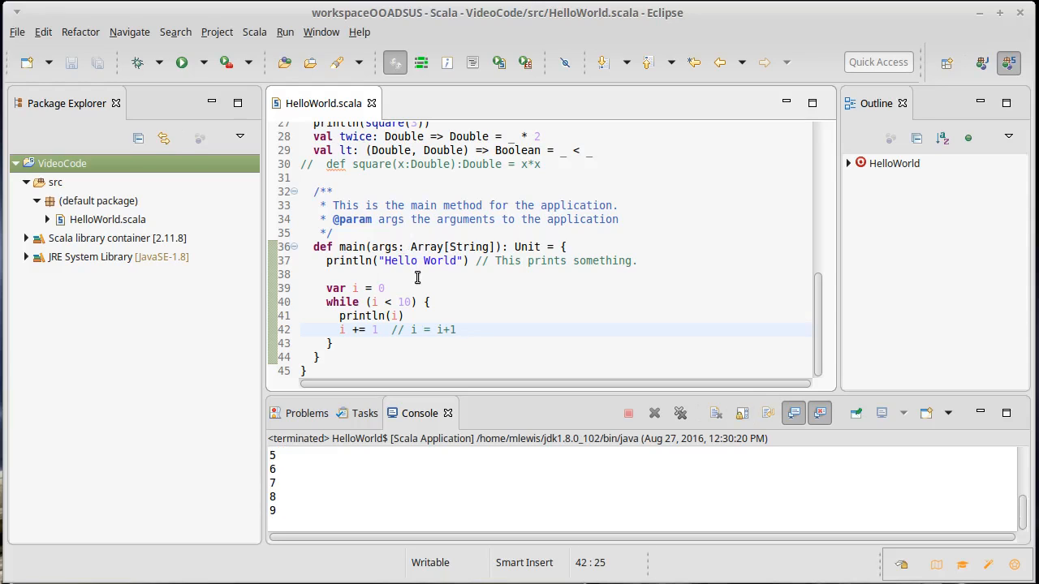
mouse_move(417, 292)
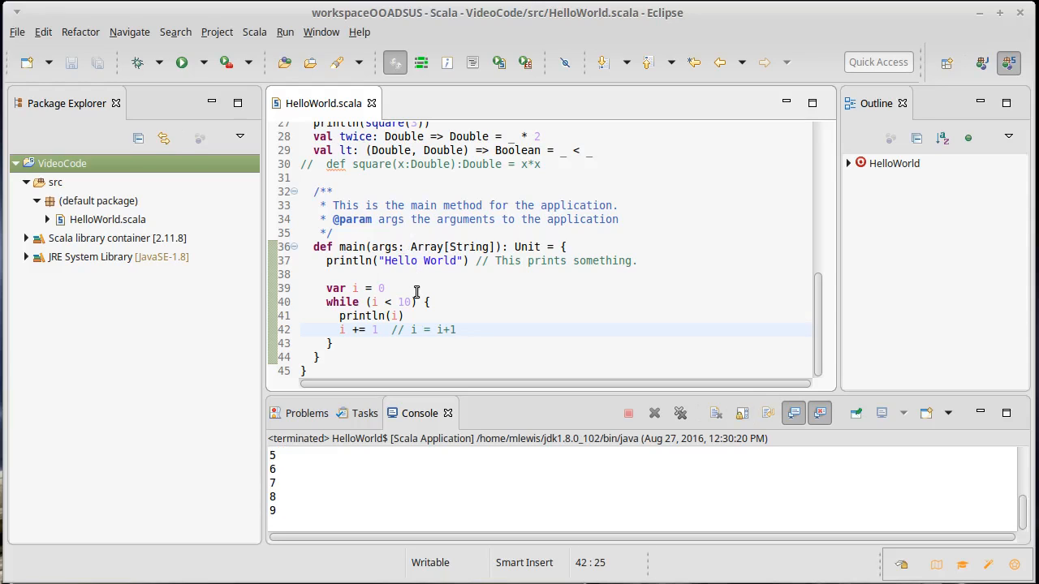
left_click(456, 330)
type("do ")
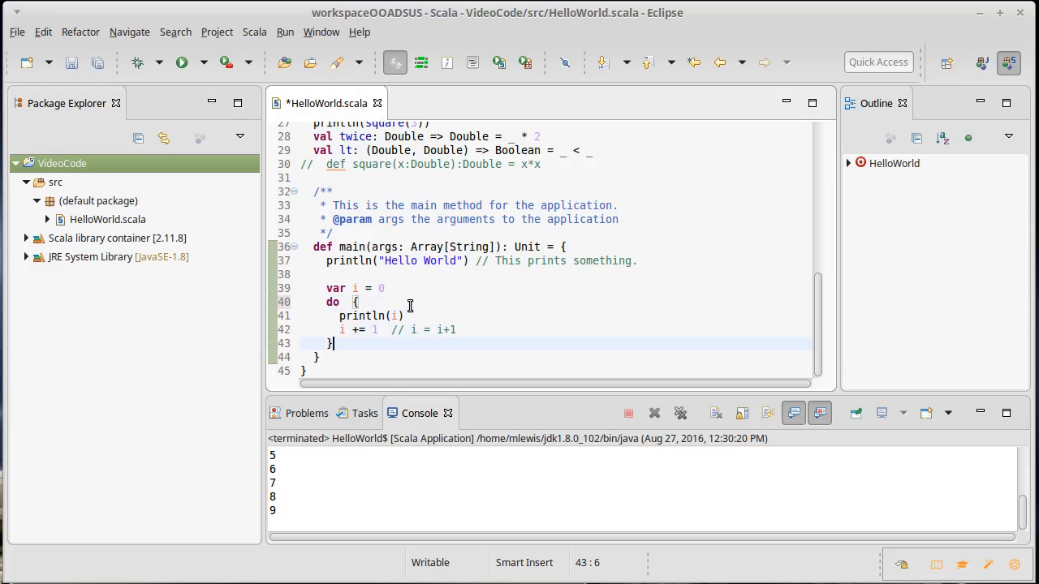
Turn the loop into a do block closing with while (i < 10).
type("while (i < 10)")
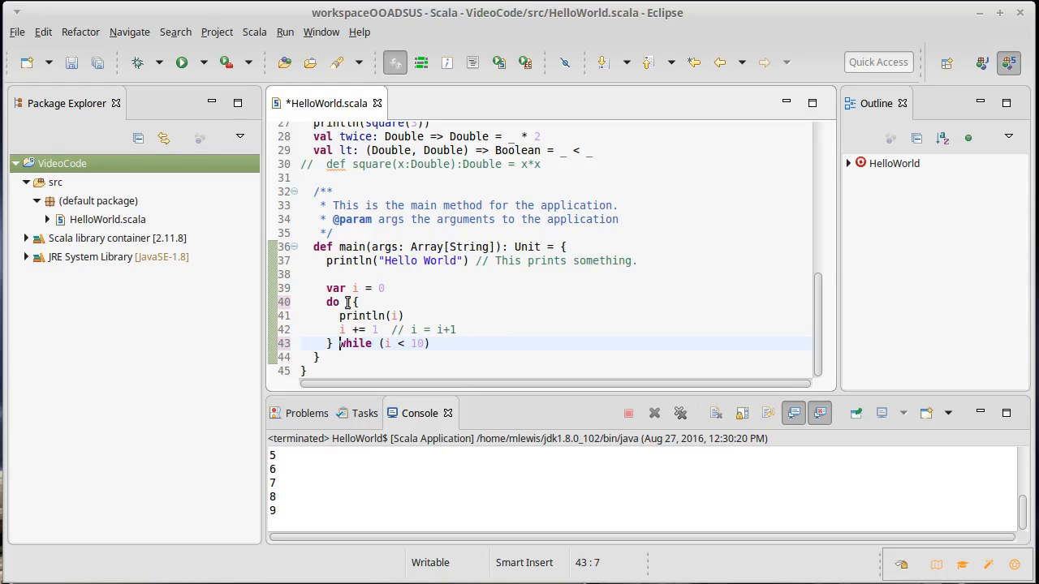
left_click(341, 302)
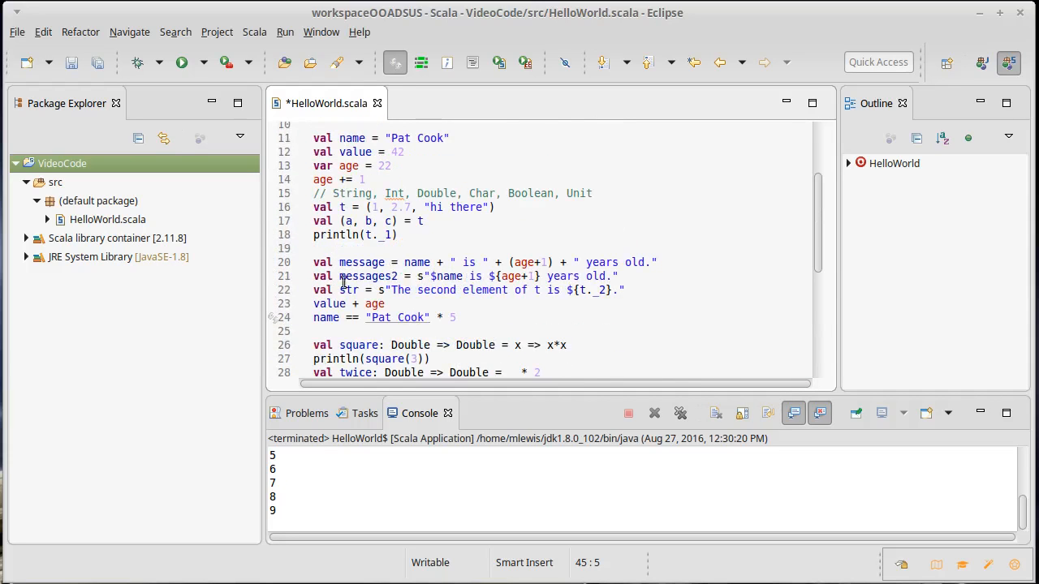
Add an if (age < 18) { } else { } skeleton below the loop.
scroll("down", 3)
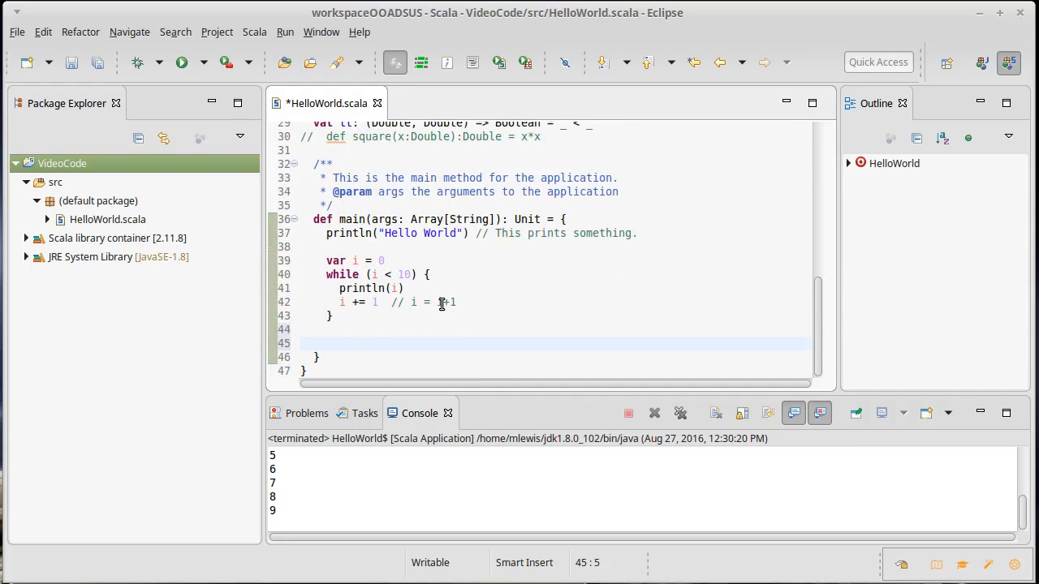
type("if")
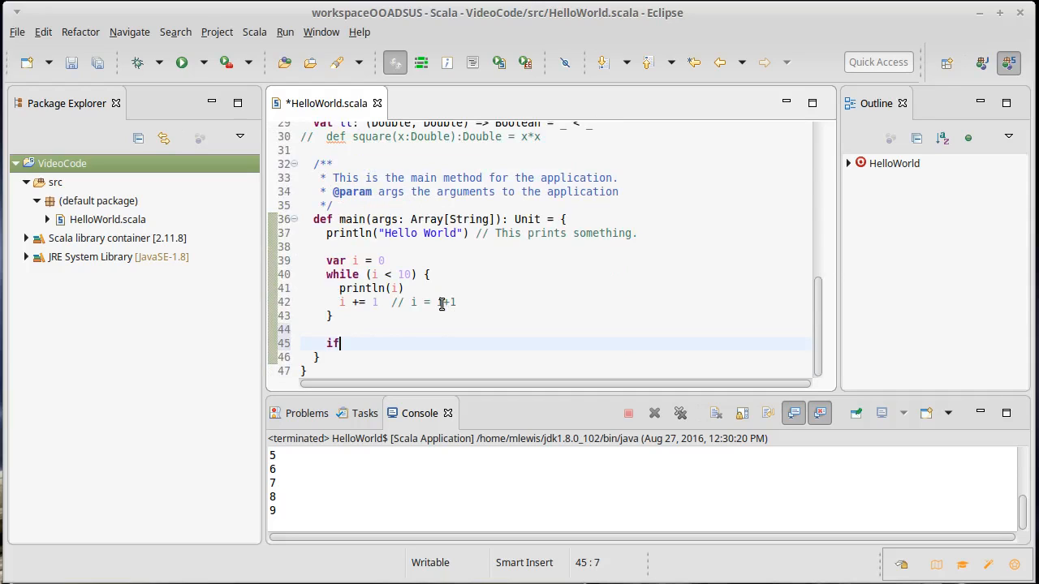
type("(age <")
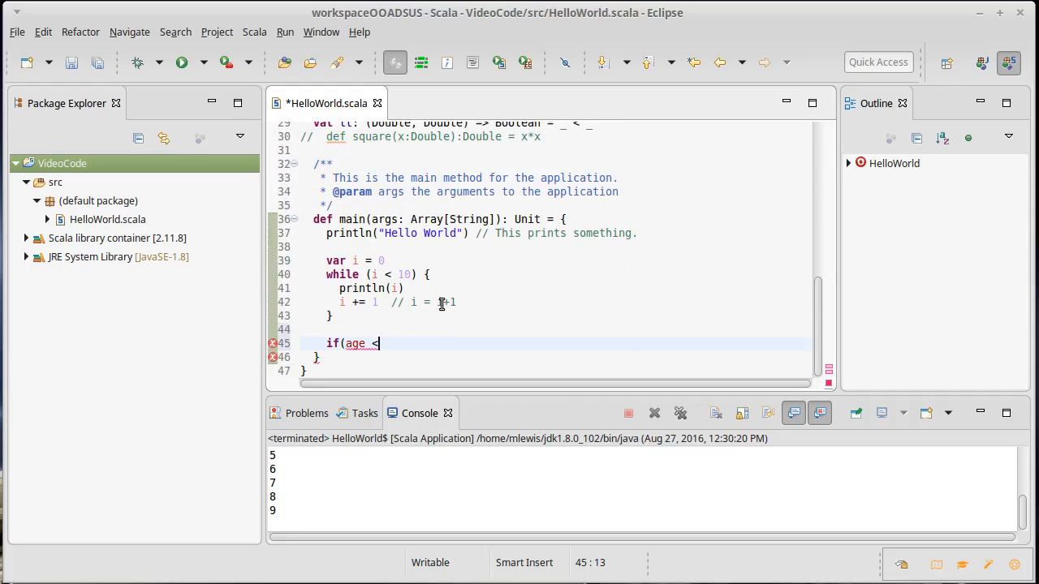
type("18) p")
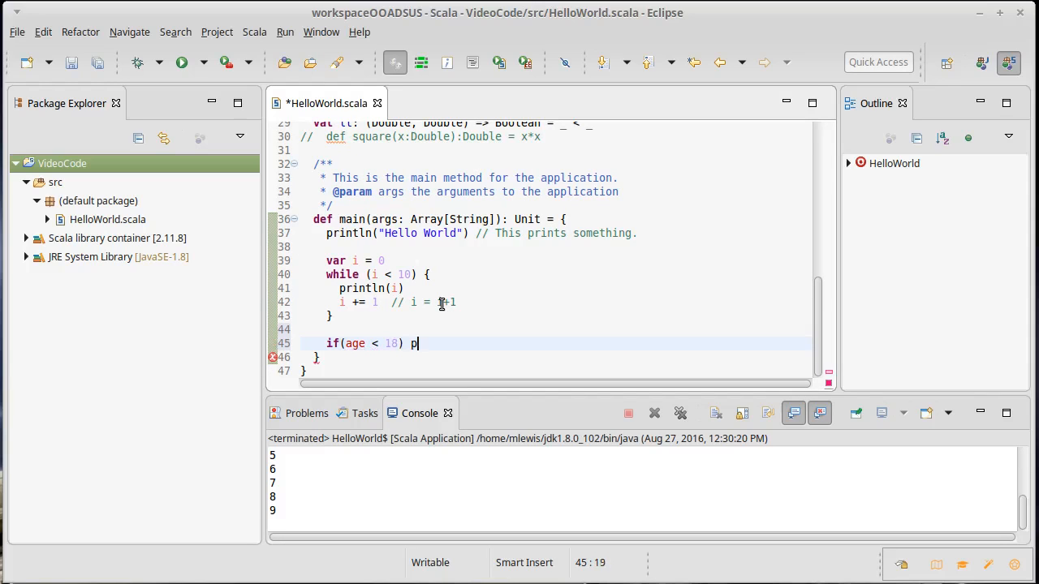
type("{")
type("} els")
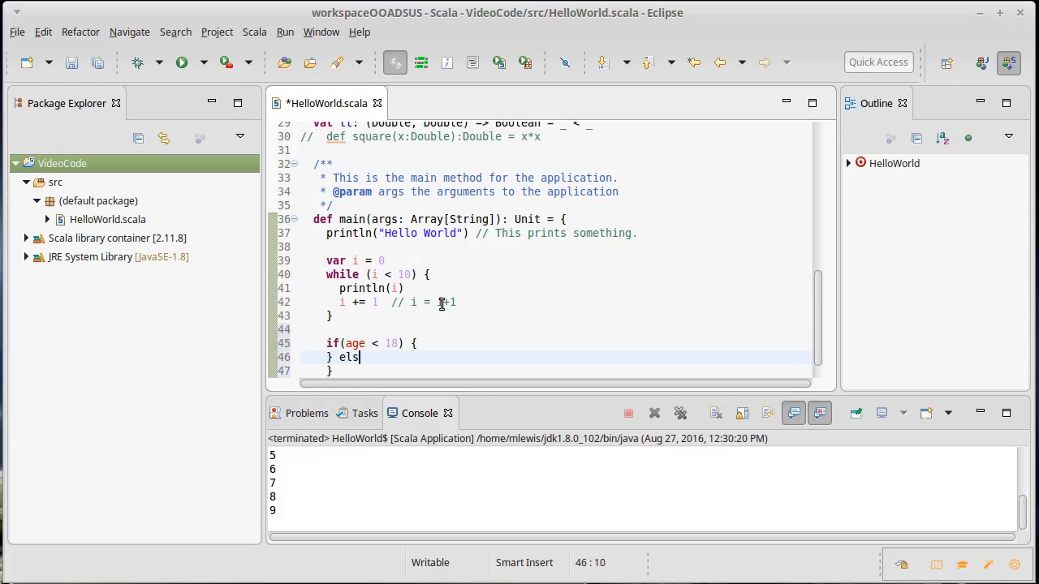
type("e {")
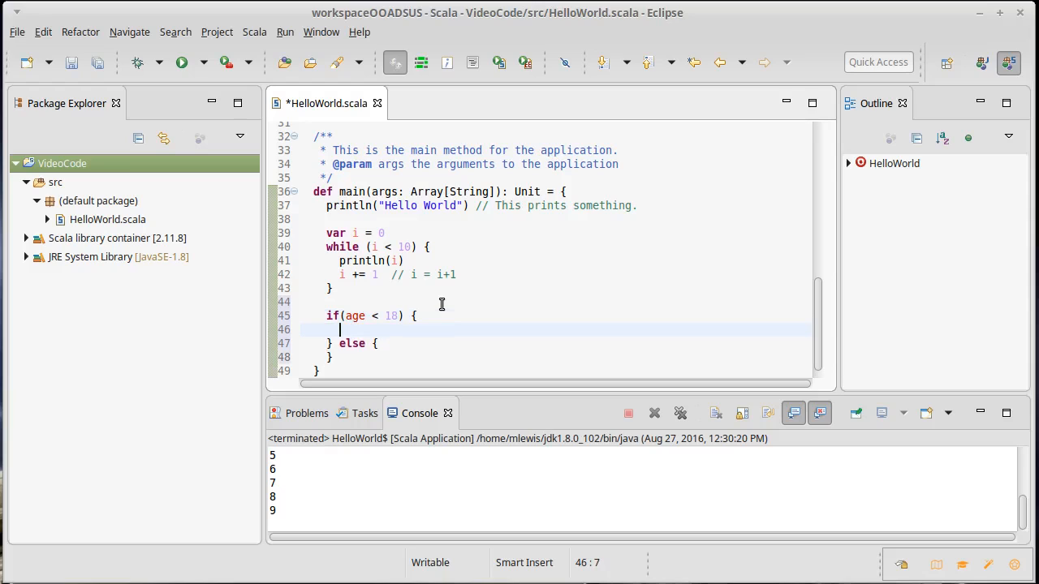
Make the if branch print "No admittance.".
type("printl")
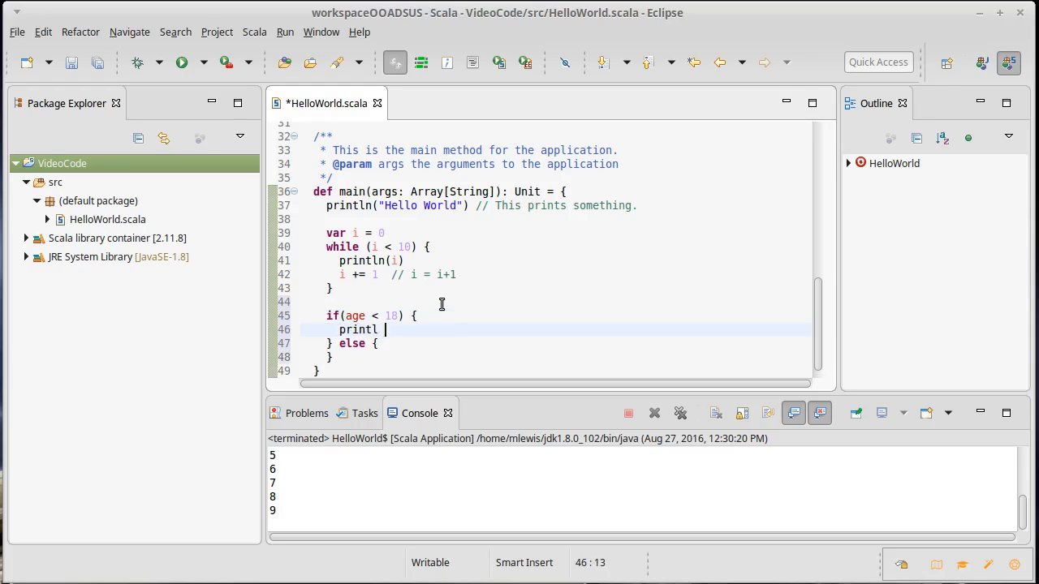
type("n(")
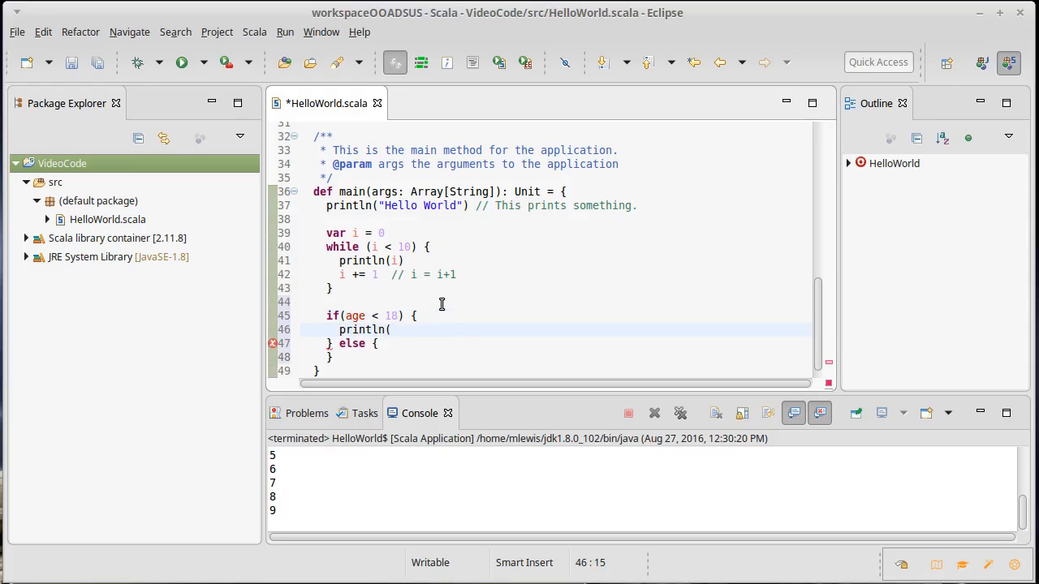
type("\"")
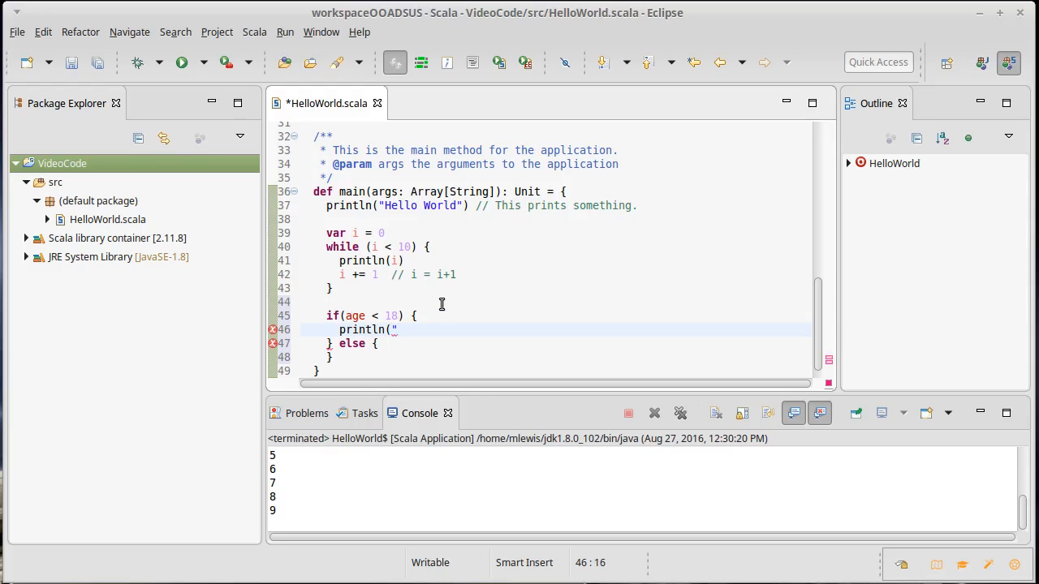
type("No a")
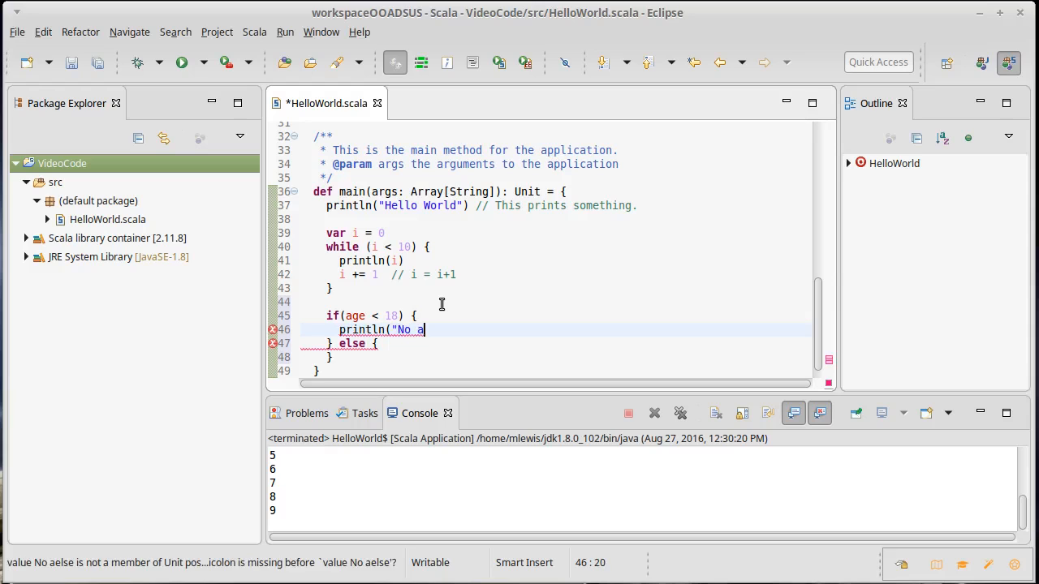
type("dmittance")
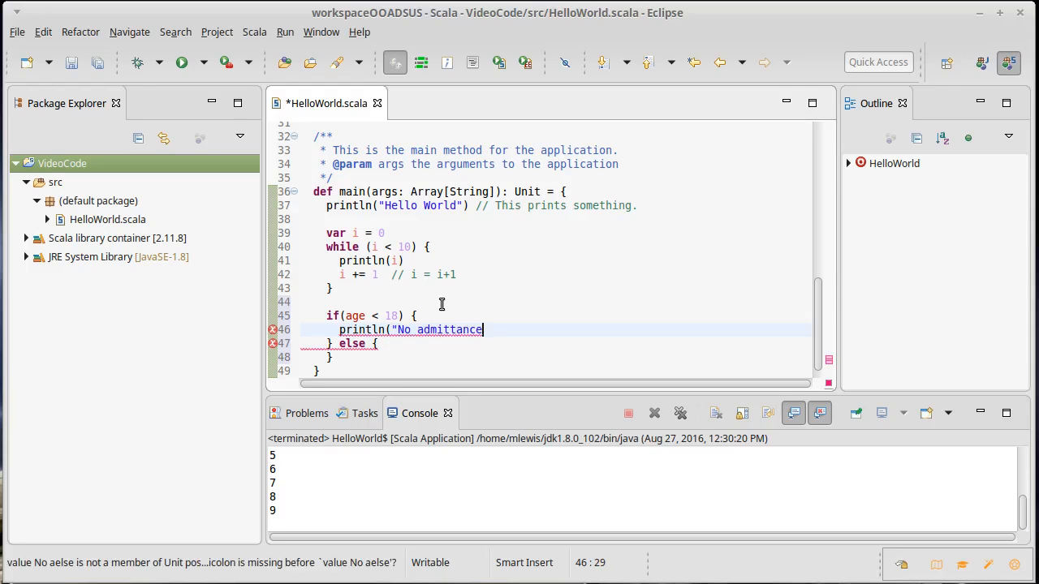
type("\")")
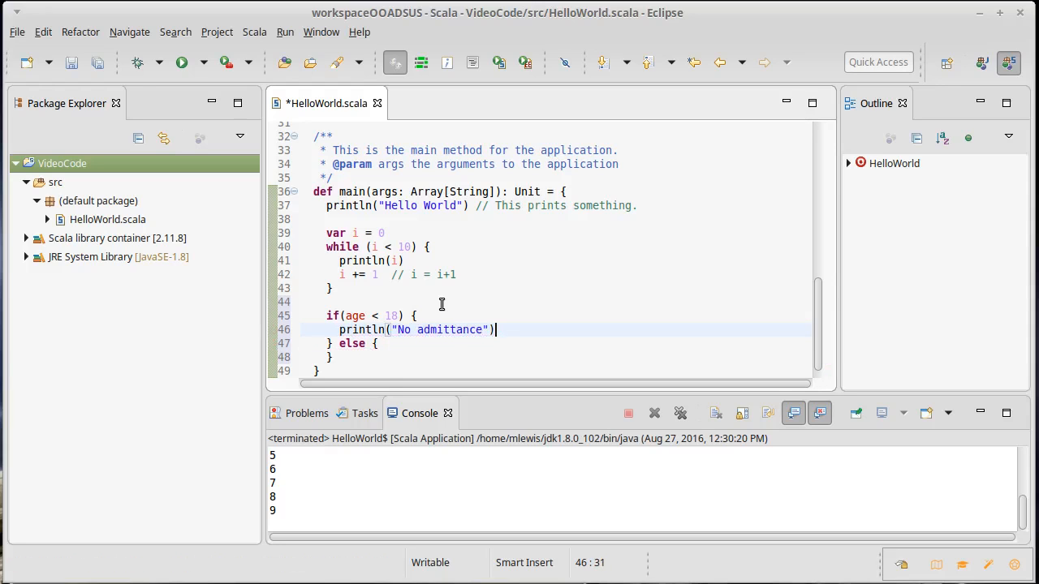
Make the else branch print "Come on in.".
type("printl")
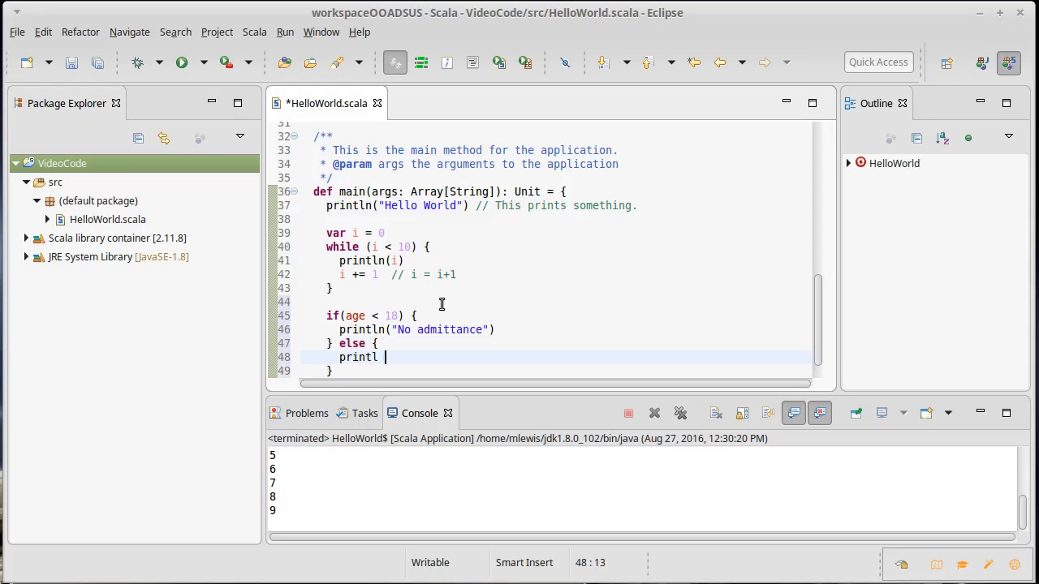
type("n(\"")
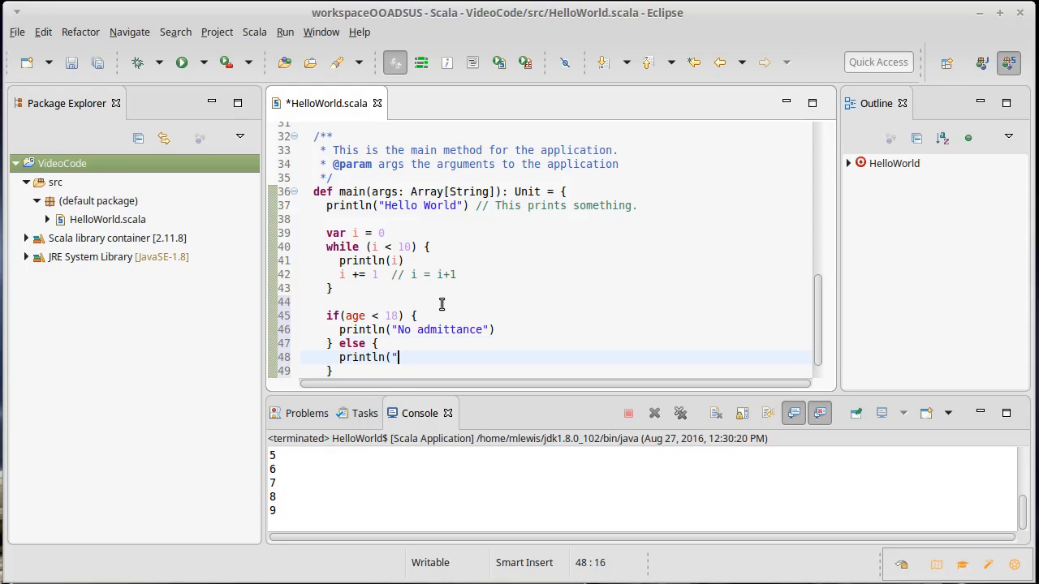
type("Come on in.")
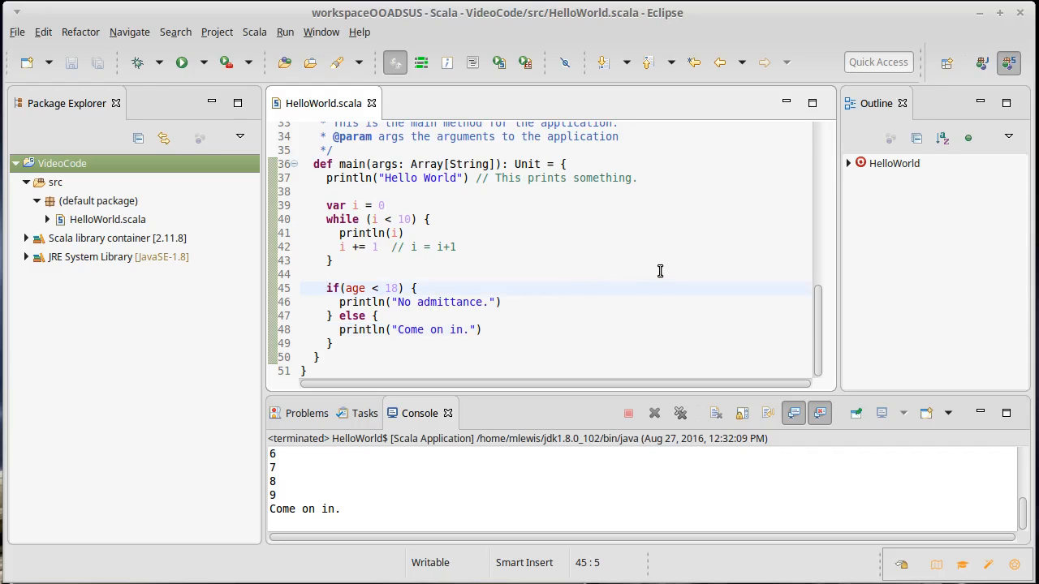
left_click(328, 288)
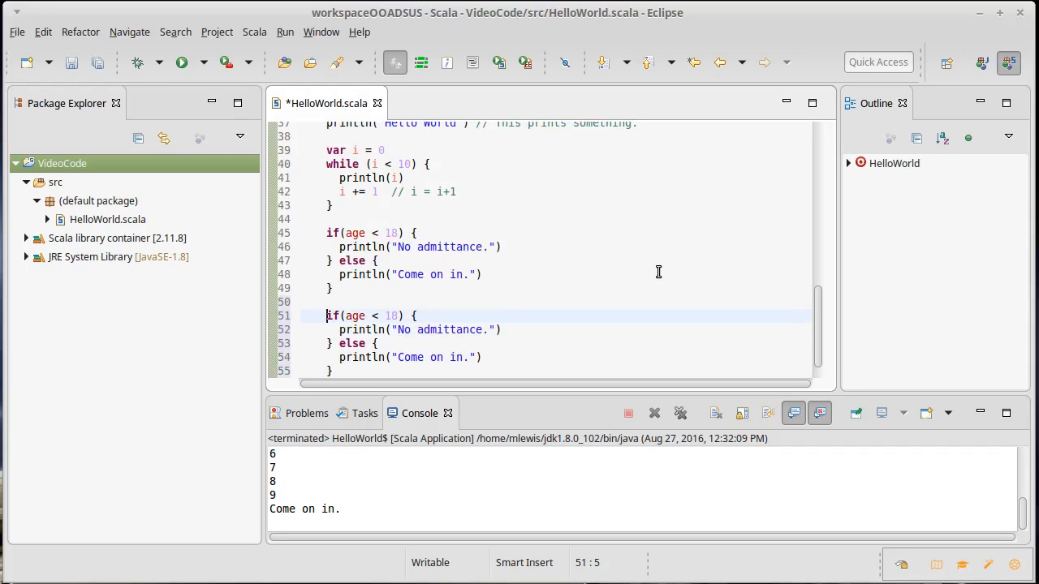
Assign the copied if/else to val response and add println(response).
type("val")
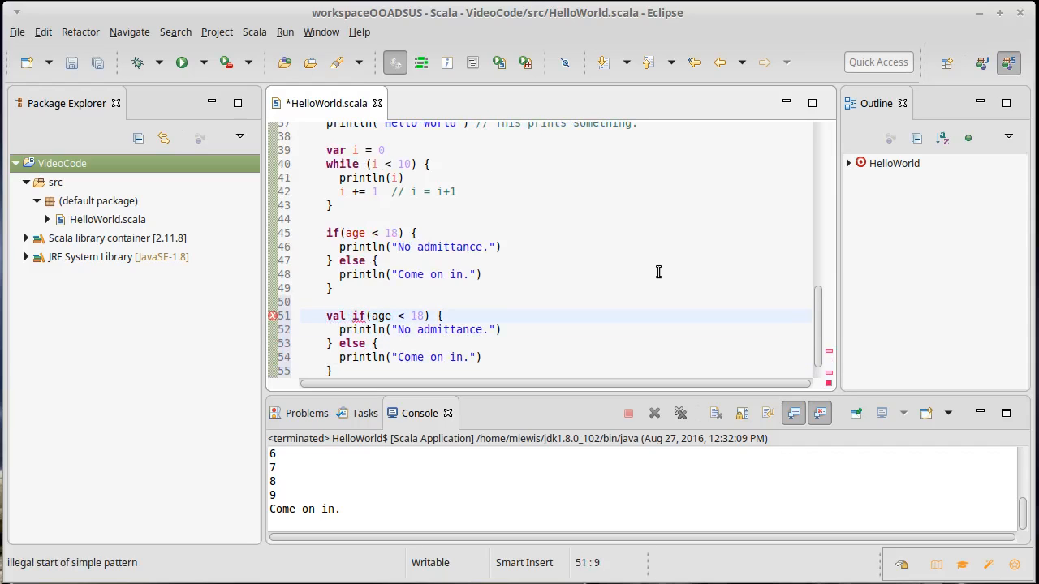
type("response =")
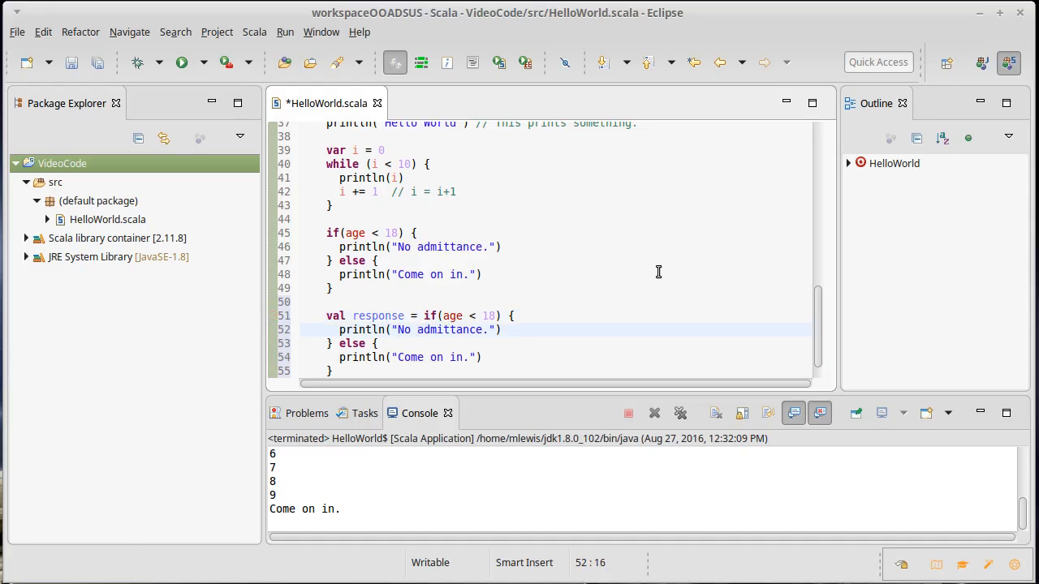
left_click(397, 330)
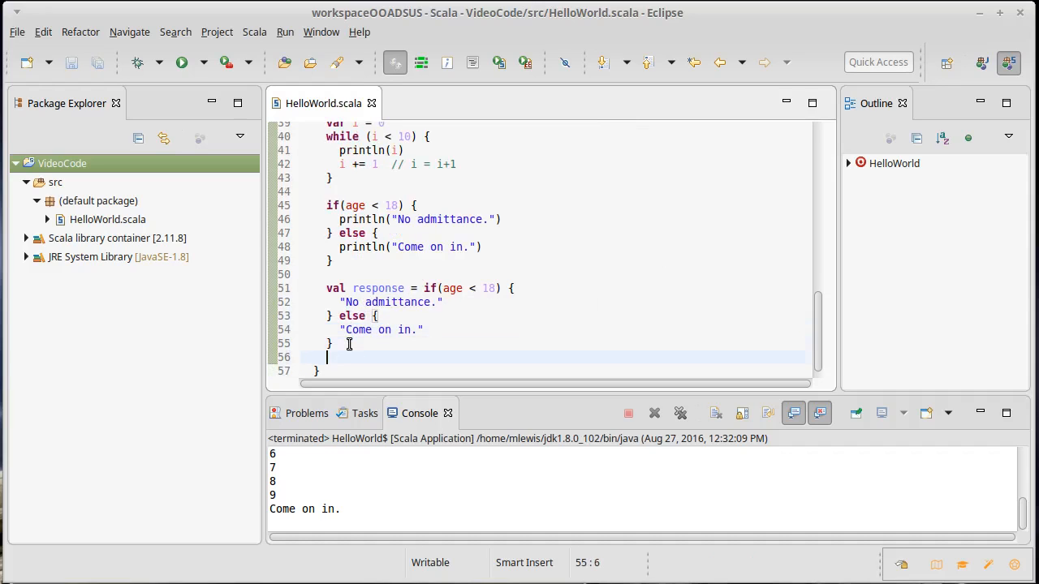
type("println(")
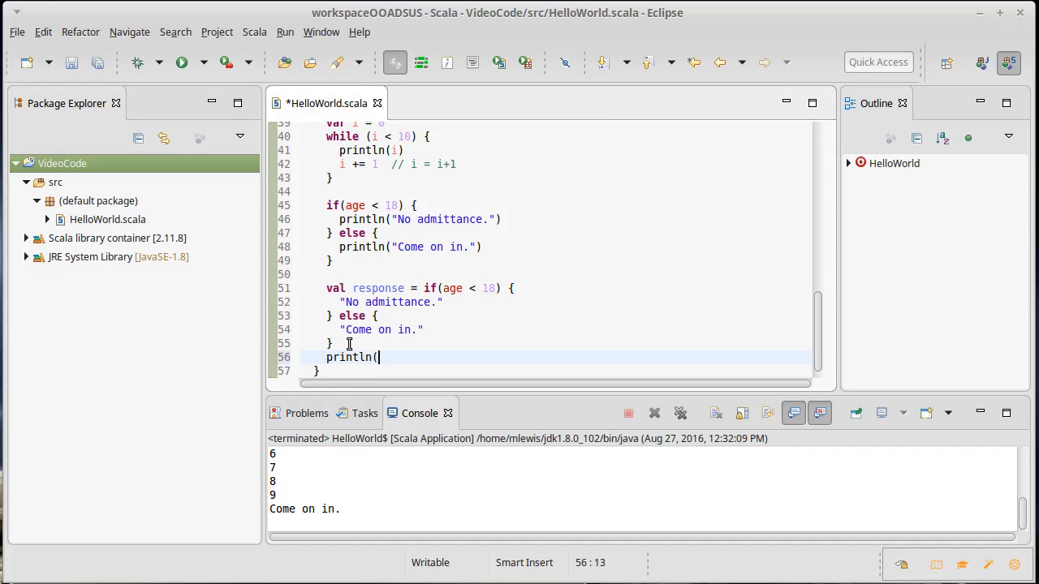
type("response)")
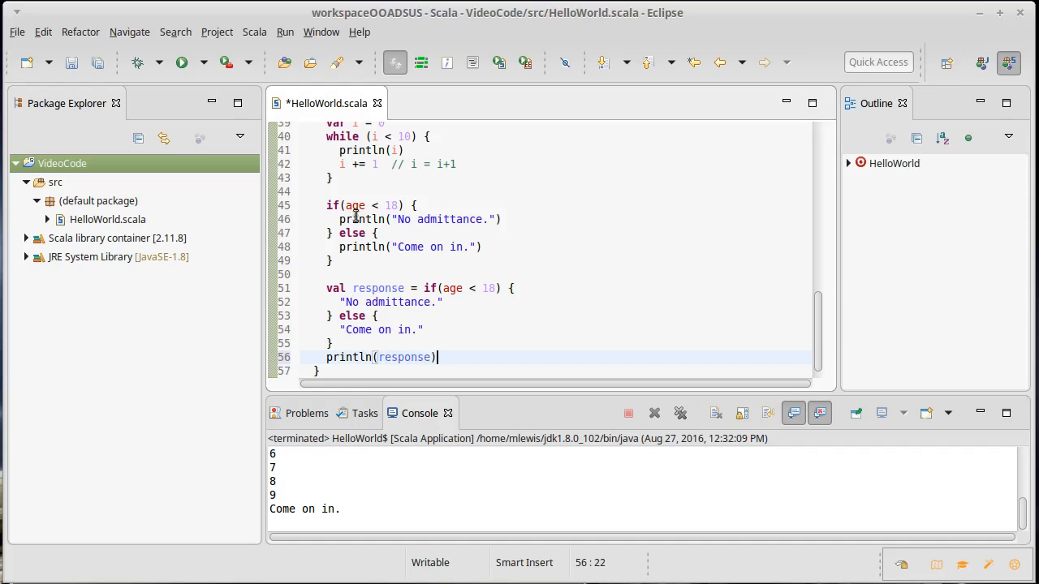
Highlight the response variable and compare it with the first if statement's println.
double_click(379, 288)
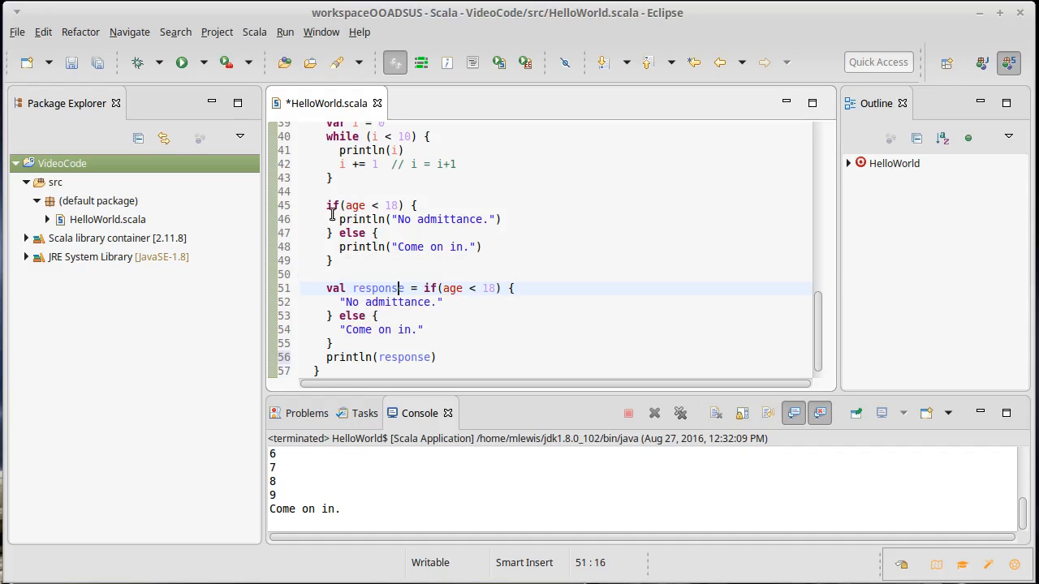
left_click(340, 192)
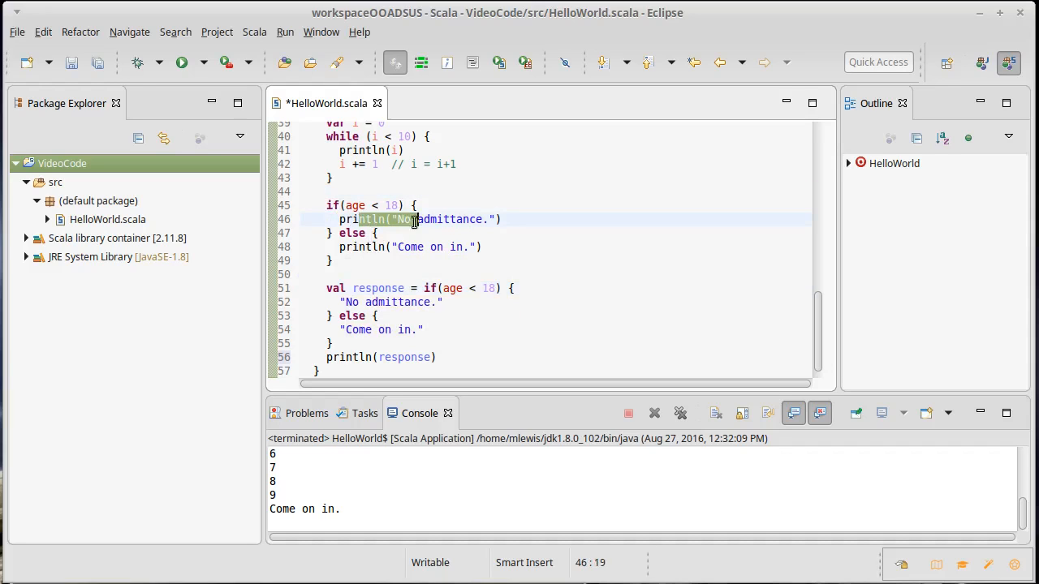
left_click(421, 247)
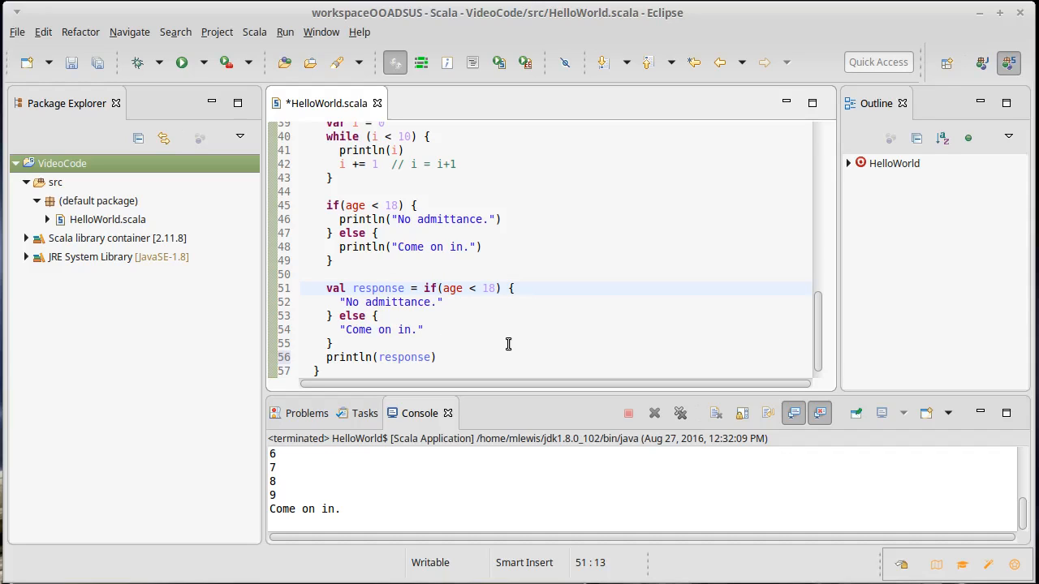
left_click(378, 288)
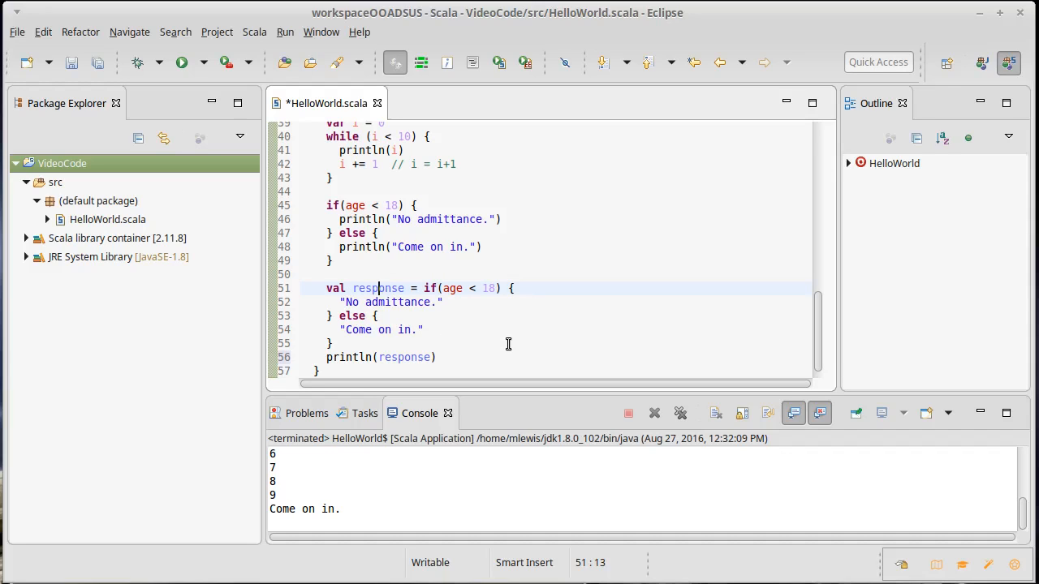
mouse_move(442, 336)
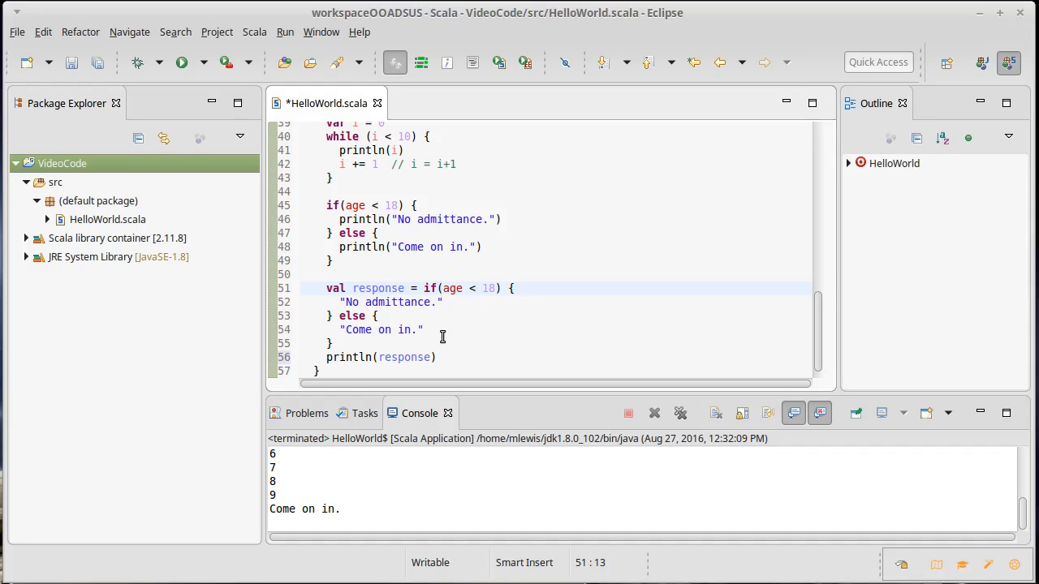
left_click(378, 288)
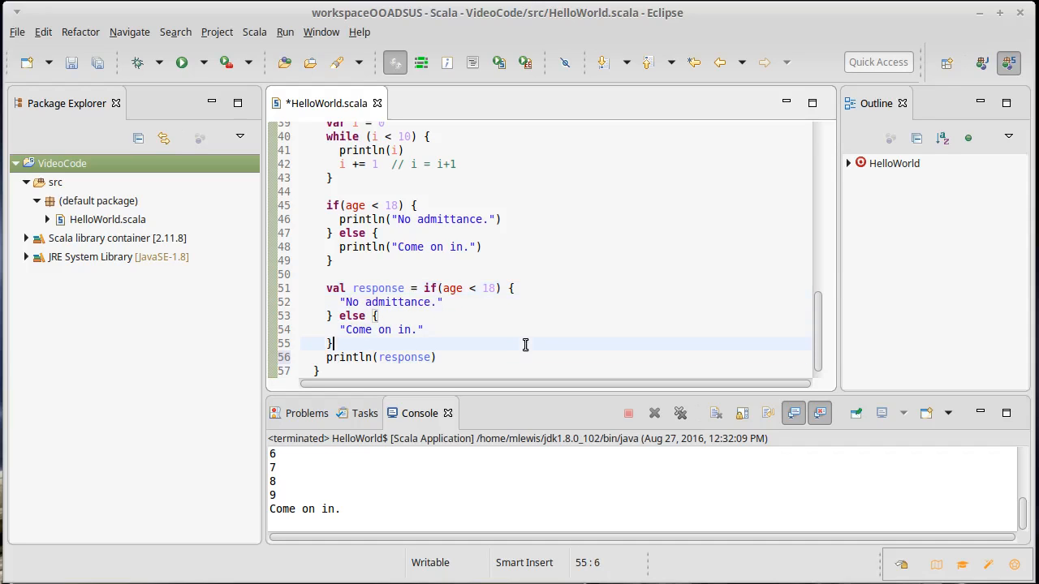
Add println(if (age < 18) "No admittance." else "Come on in.") and save to run.
left_click(379, 288)
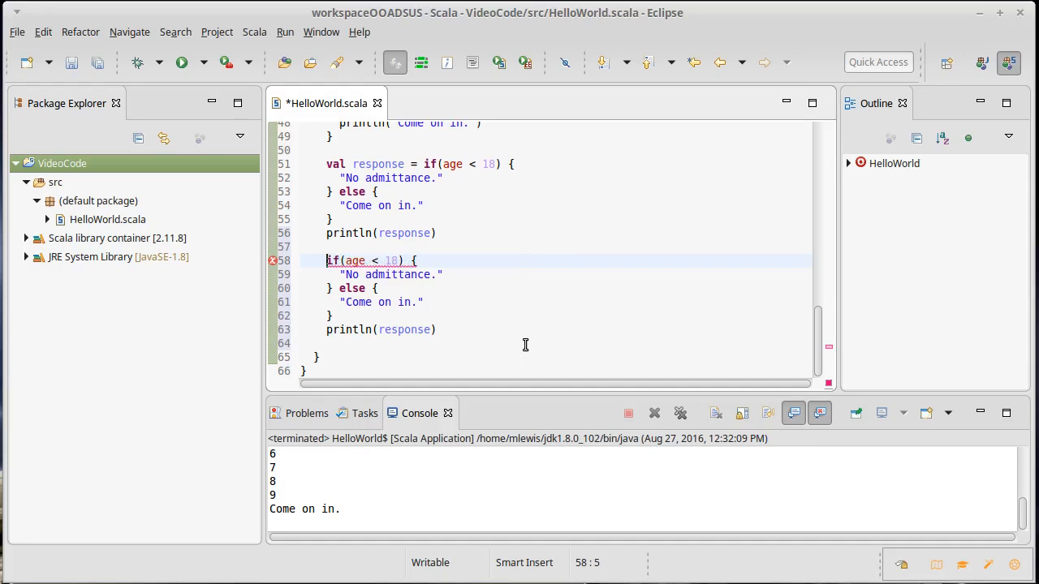
type("println(")
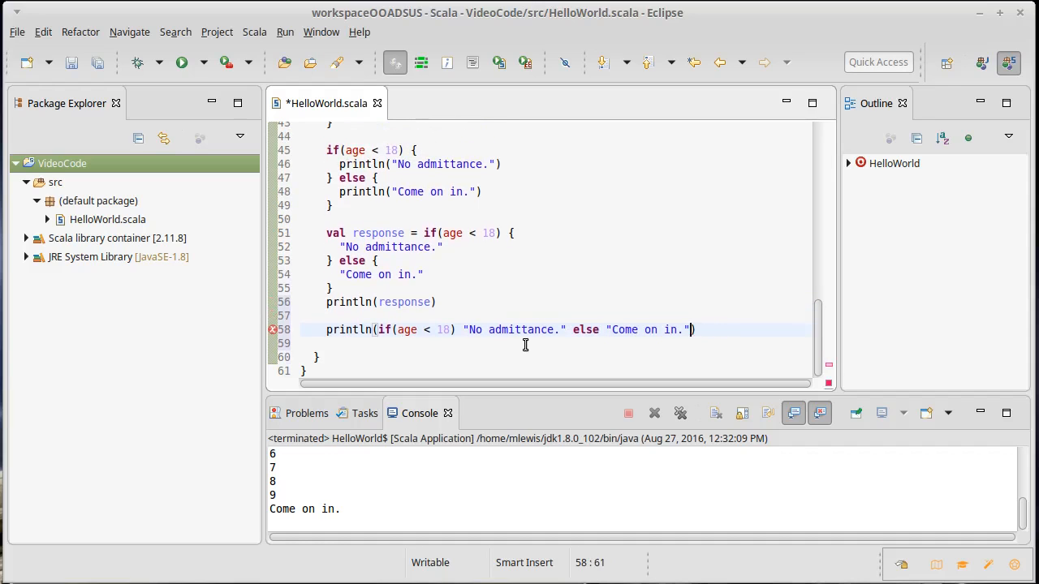
key("ctrl+s")
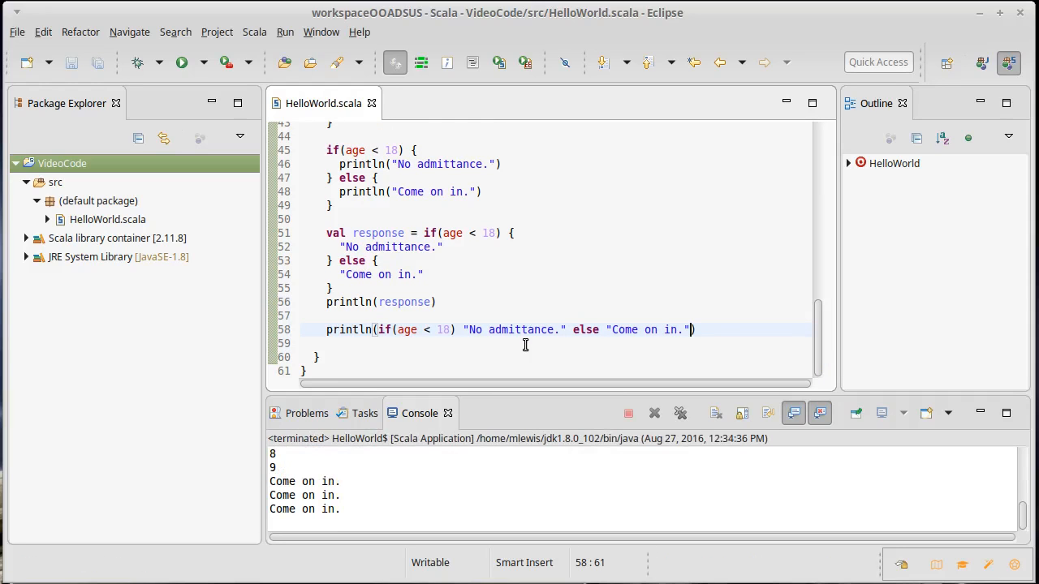
mouse_move(578, 336)
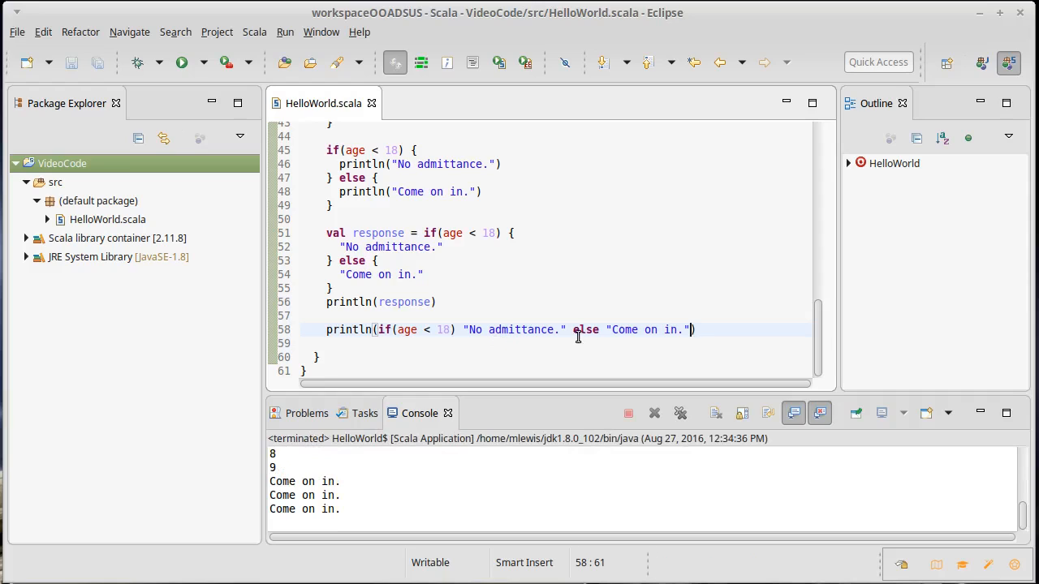
mouse_move(577, 285)
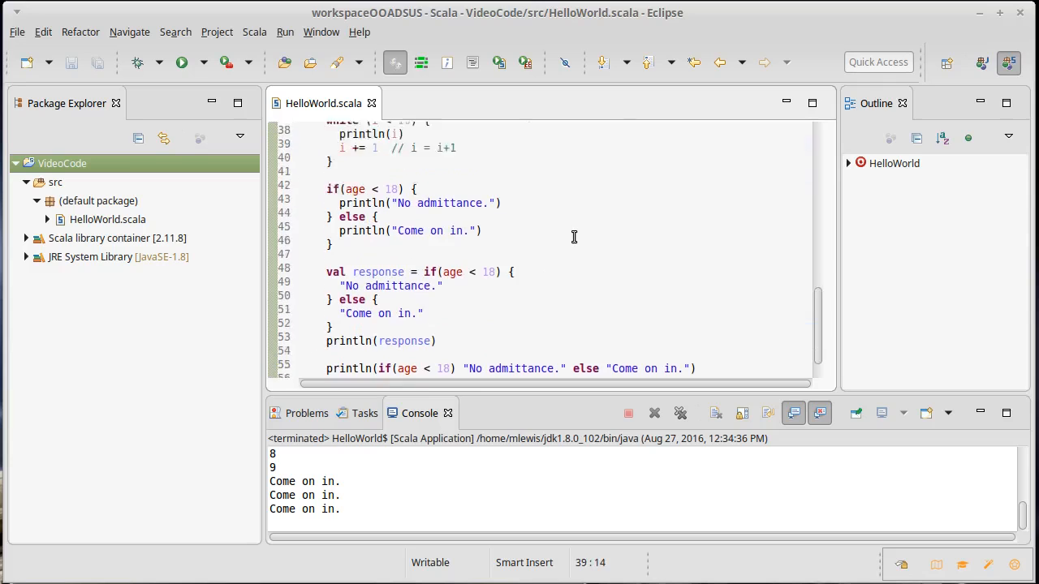
Scroll down and place the caret on a new line below the one-line println.
scroll("down", 3)
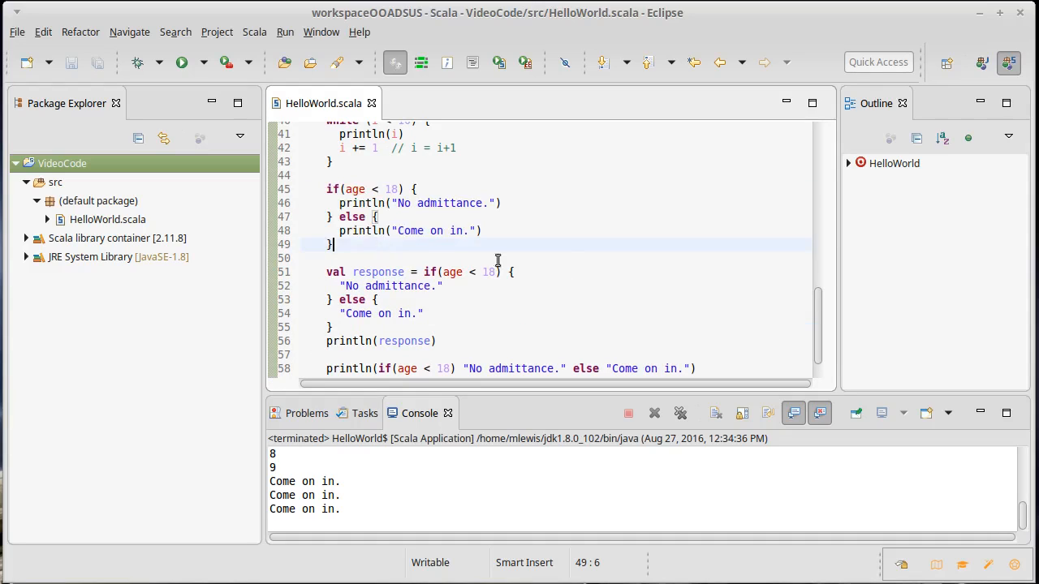
scroll("down", 3)
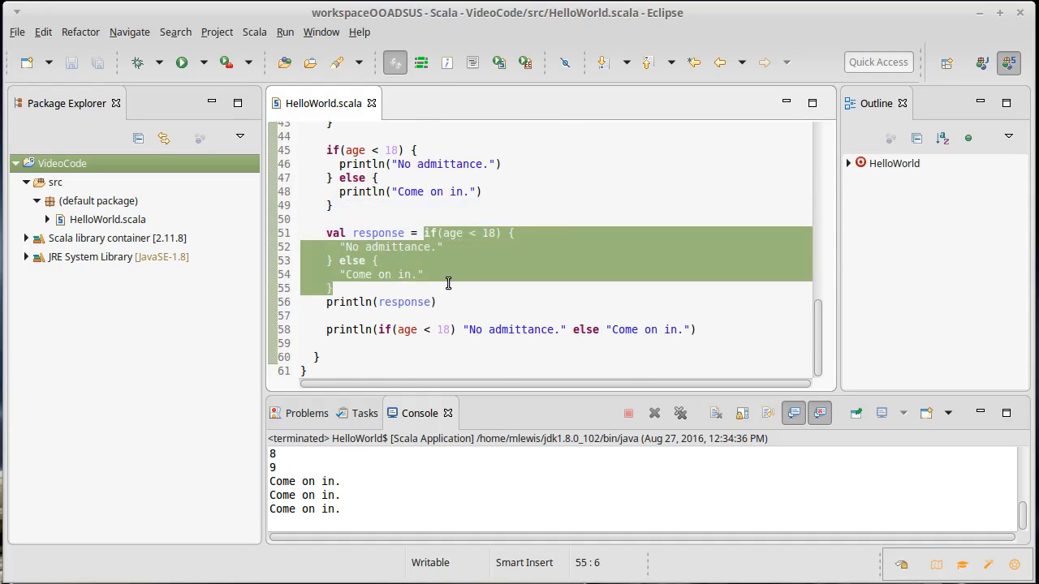
left_click(445, 288)
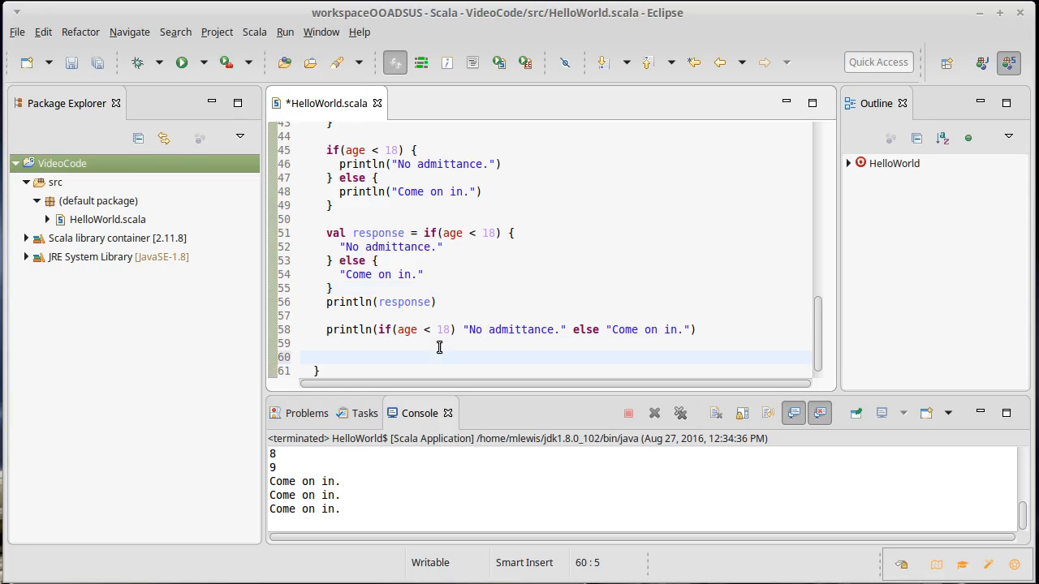
mouse_move(556, 322)
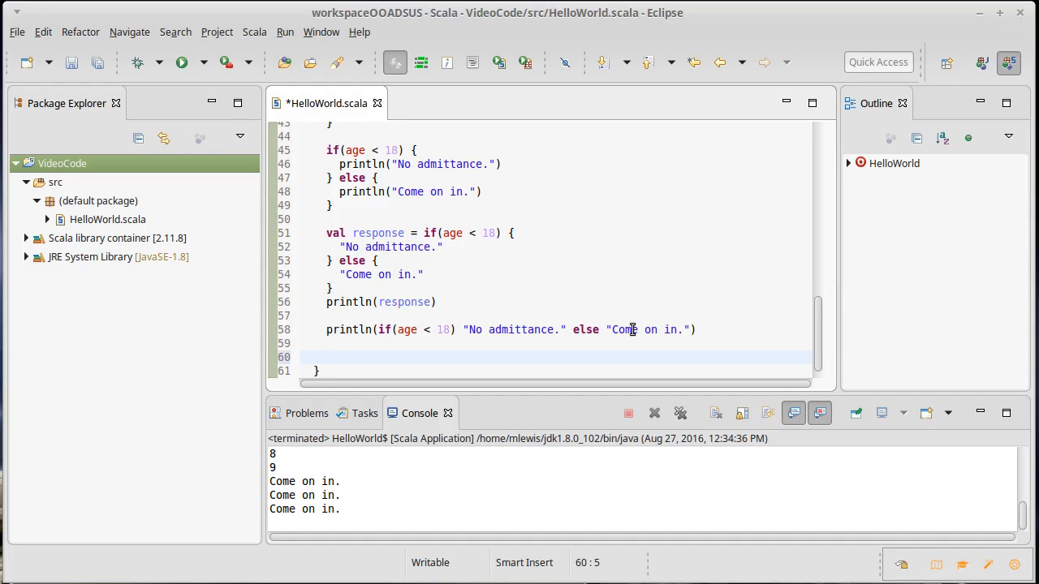
Type val a = if(true) "hi" else 5 on line 60.
type("val")
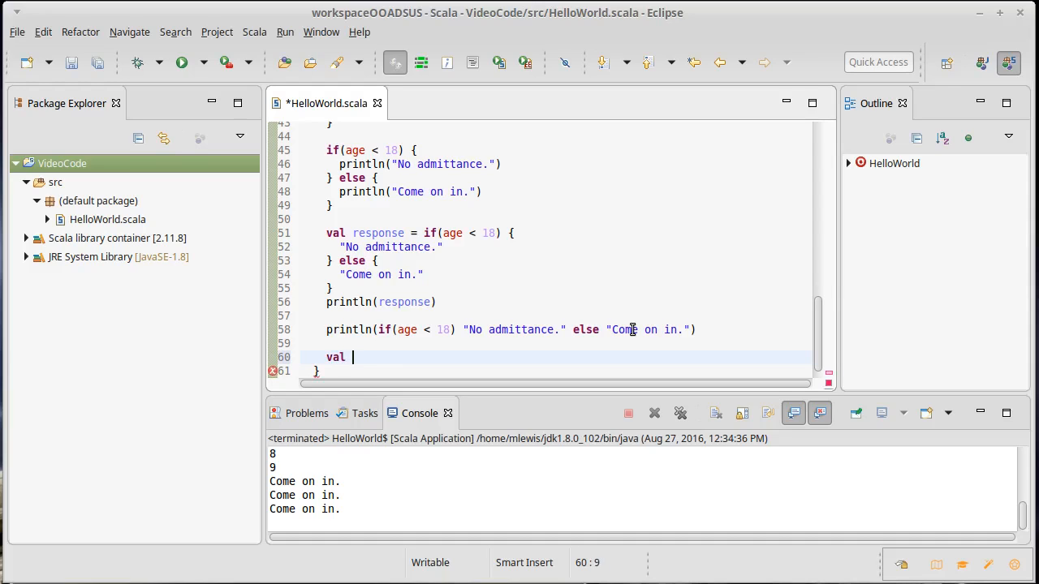
type("a = i")
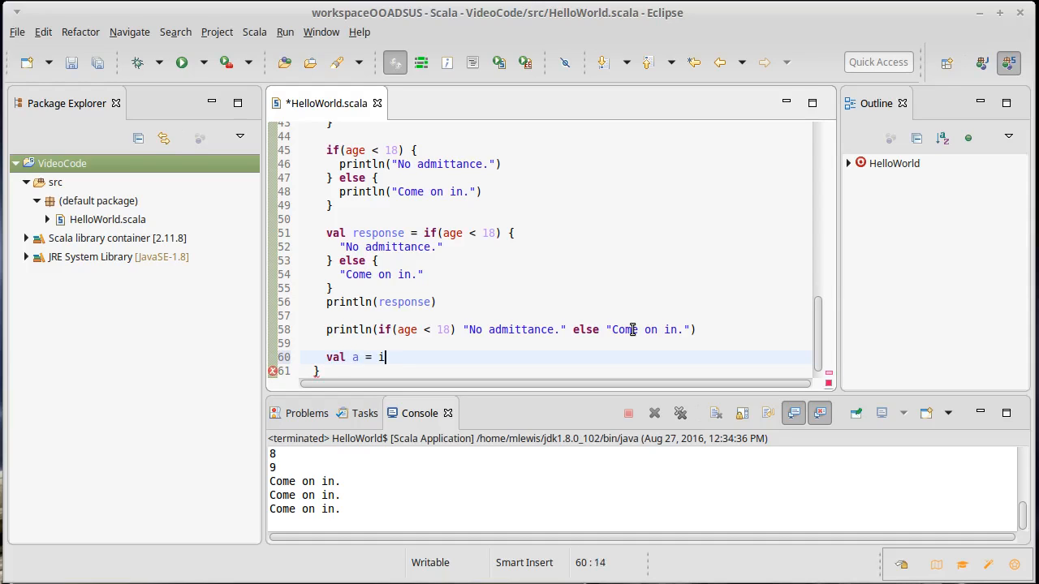
type("f(tr")
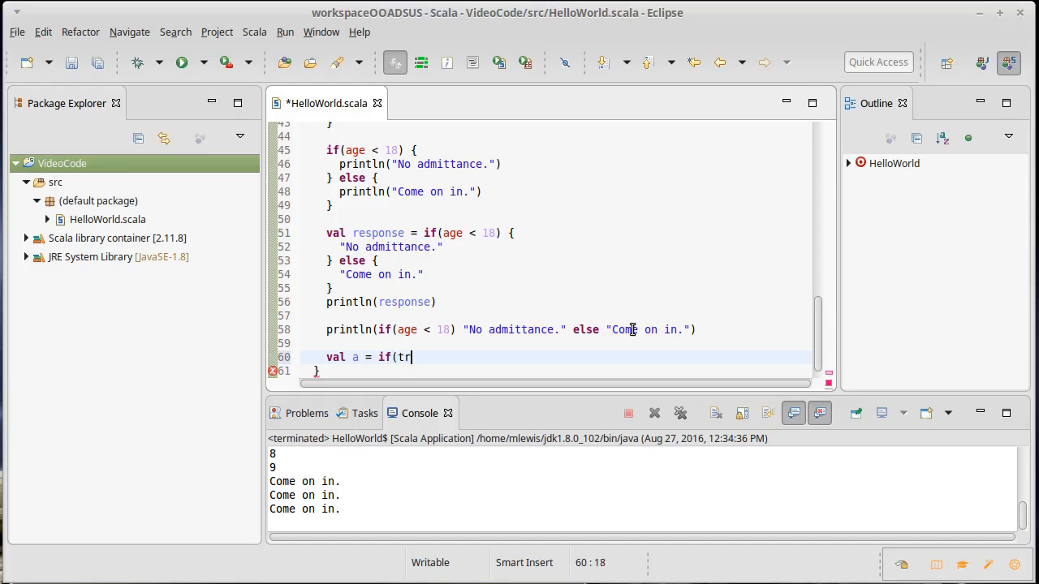
type("ue)")
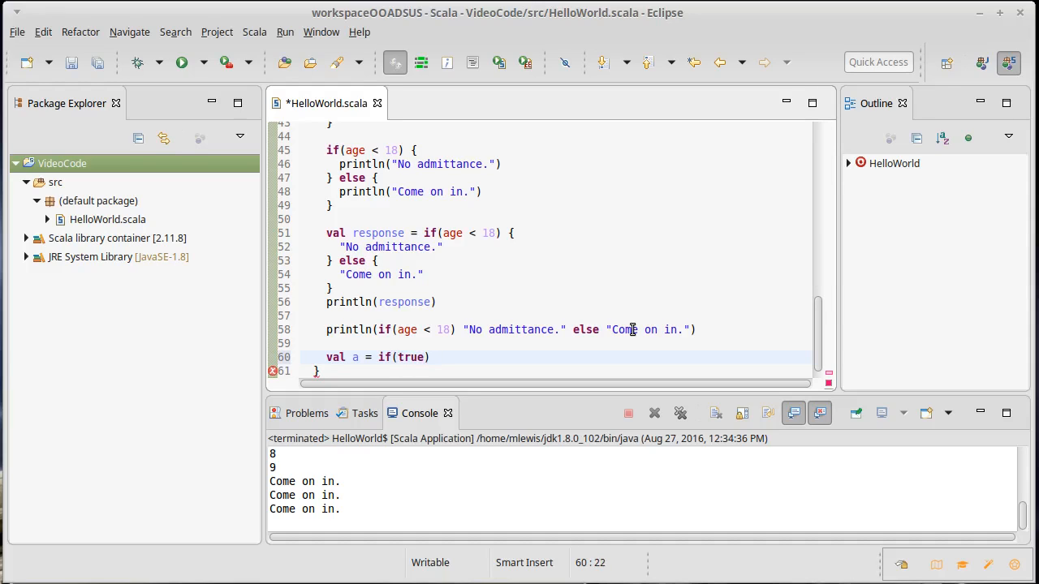
type("\"hi\" else")
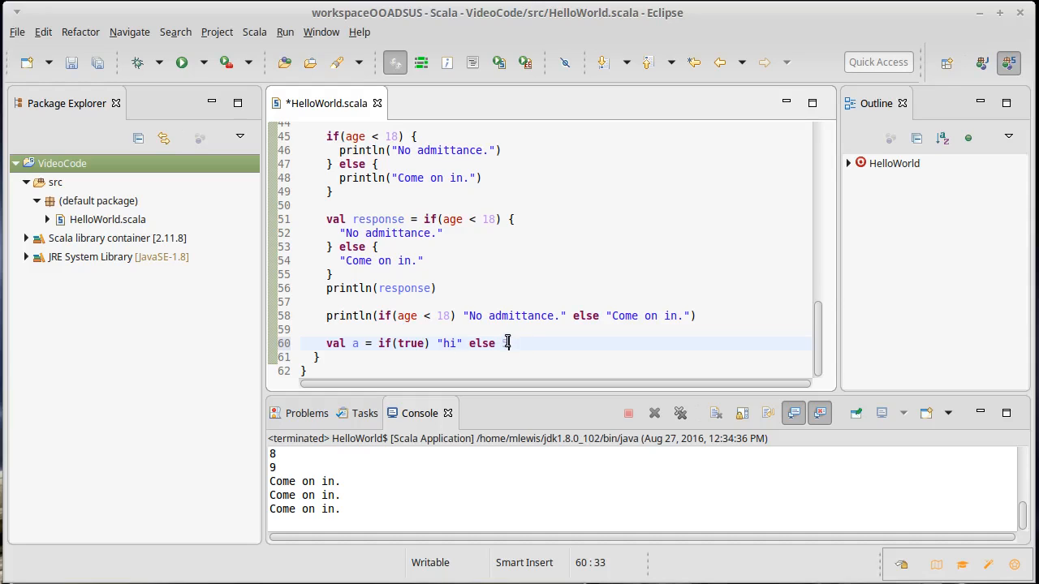
type("5")
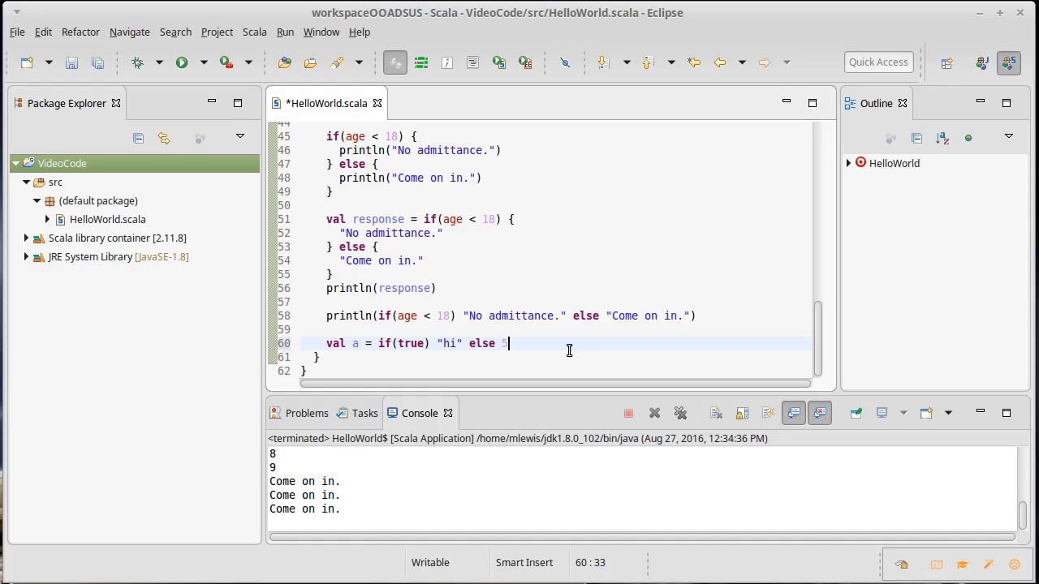
Delete the else 5 branch, leaving val a = if(true) "hi", and save.
double_click(447, 342)
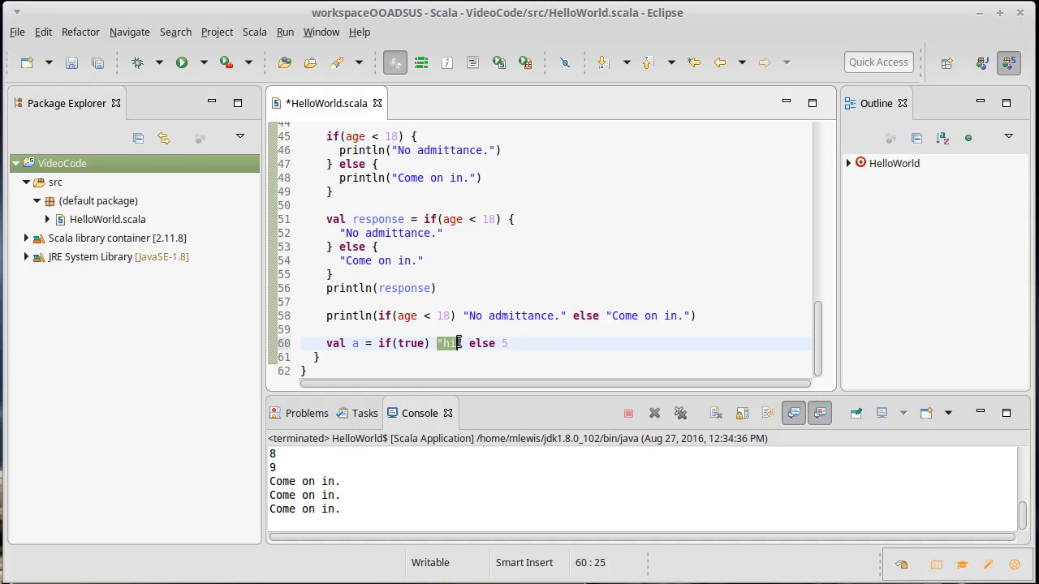
left_click(511, 344)
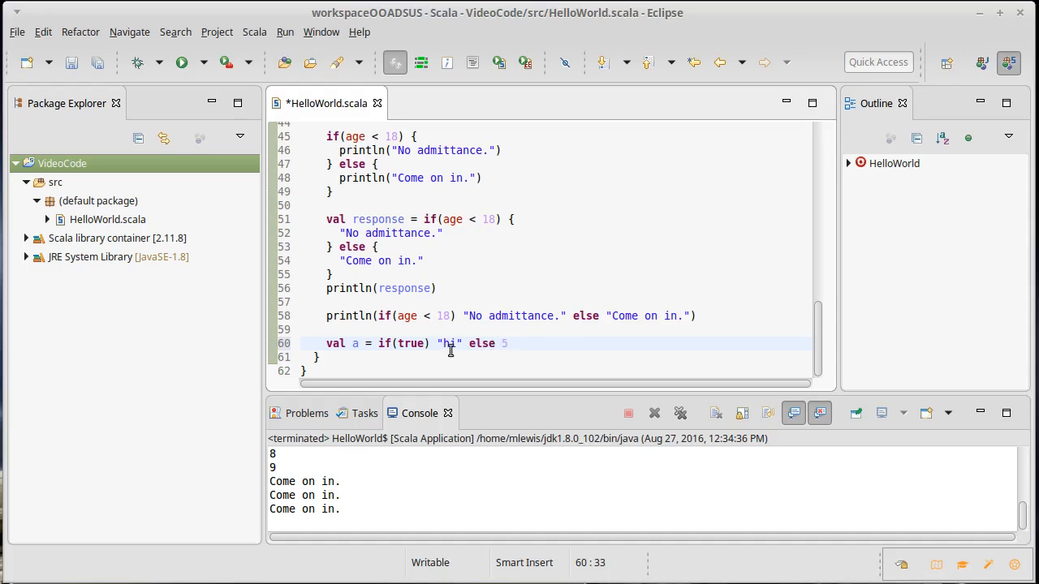
left_click(508, 343)
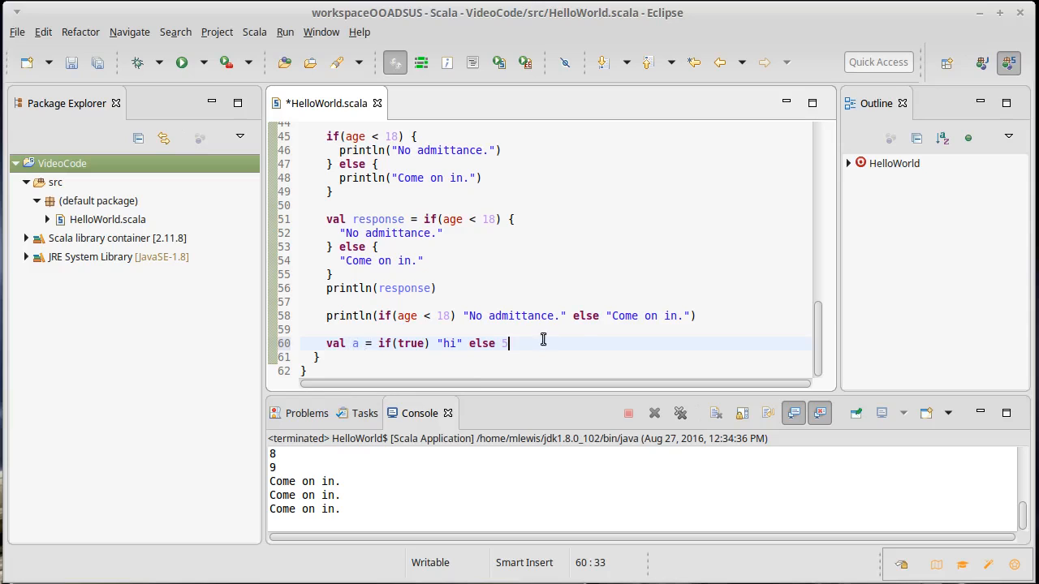
key("BackSpace")
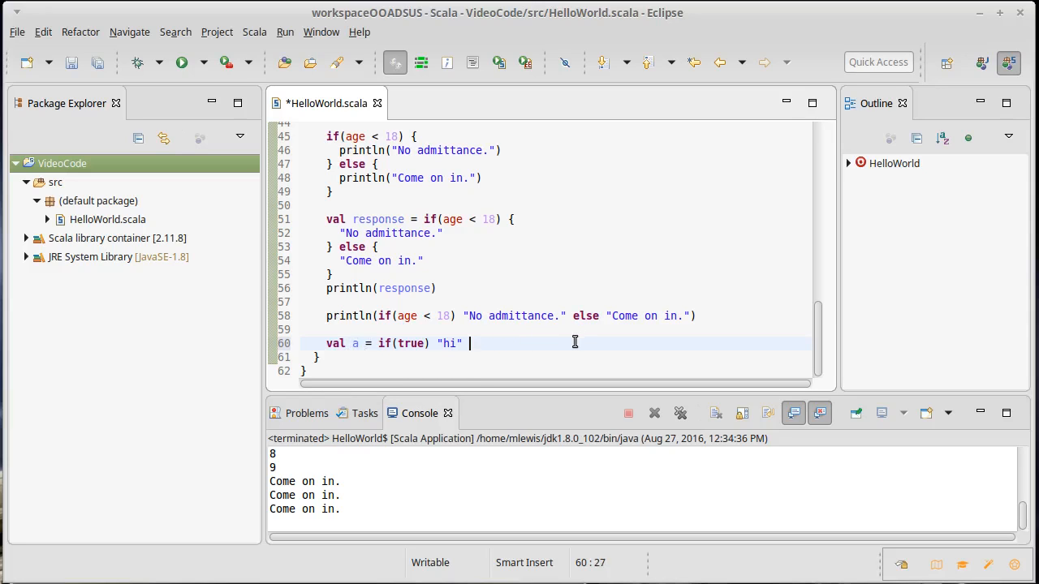
key("ctrl+s")
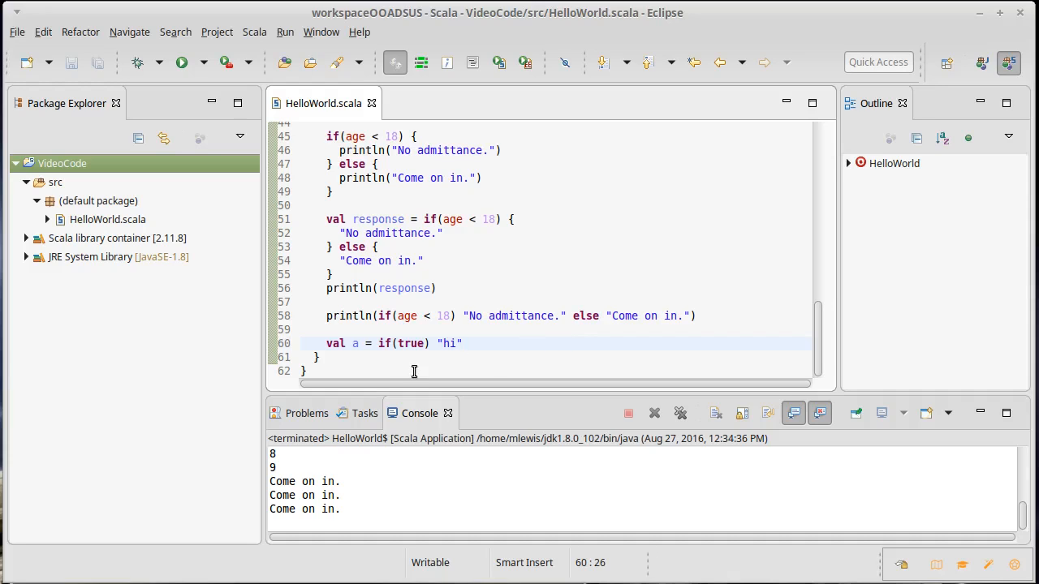
mouse_move(354, 343)
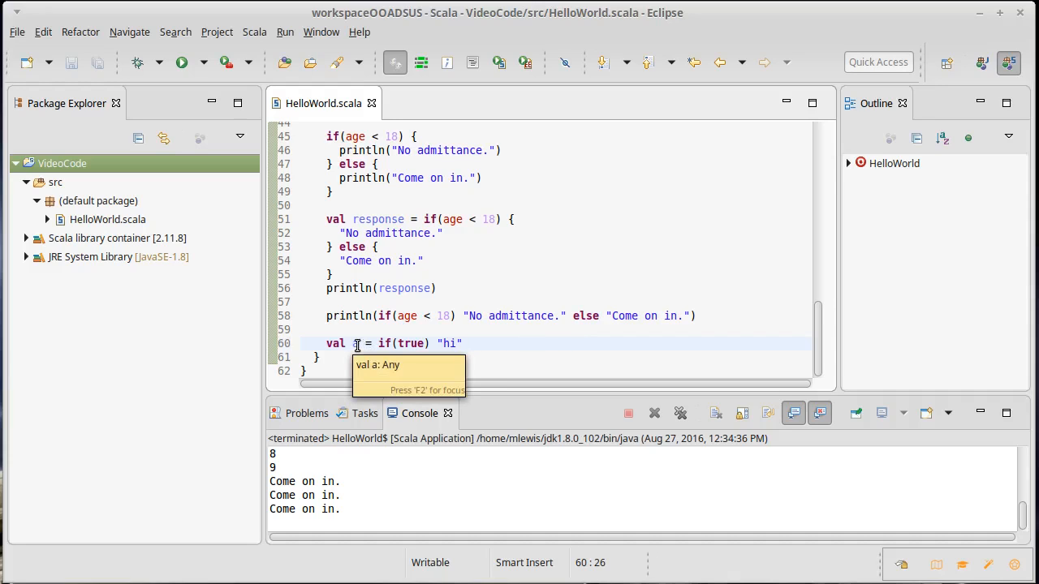